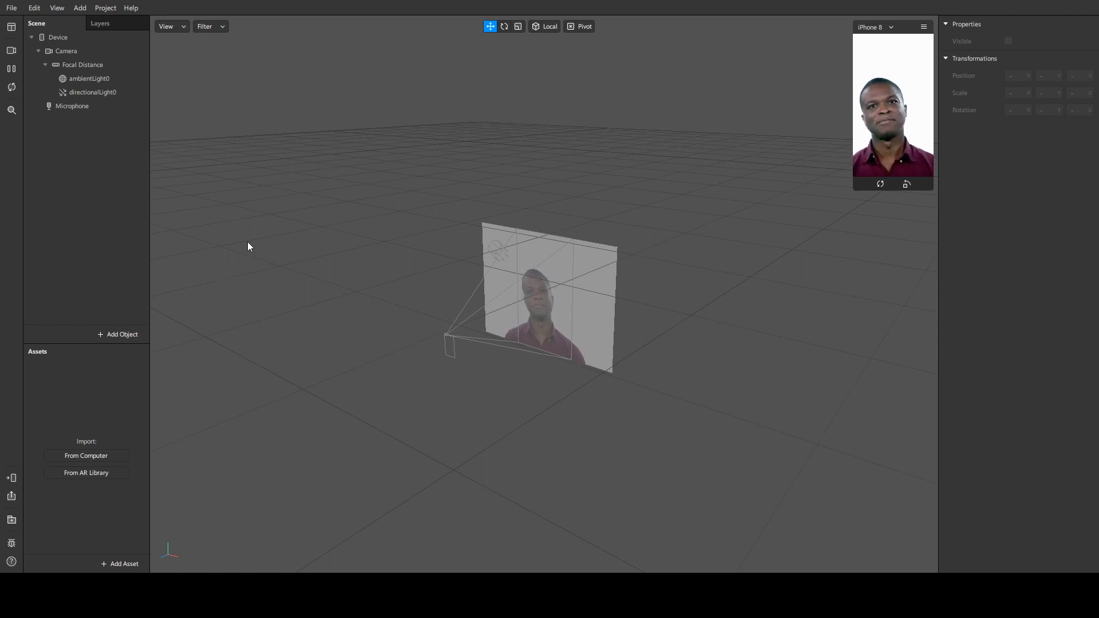
{"action": "mouse_move", "coordinate": [256, 241]}
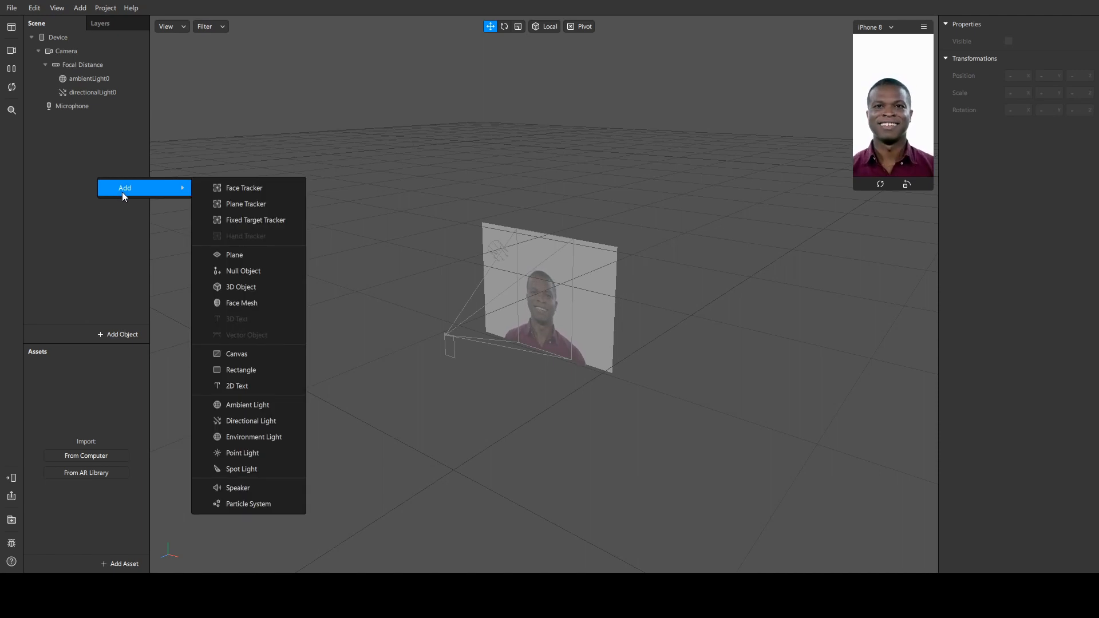
{"action": "mouse_move", "coordinate": [246, 204]}
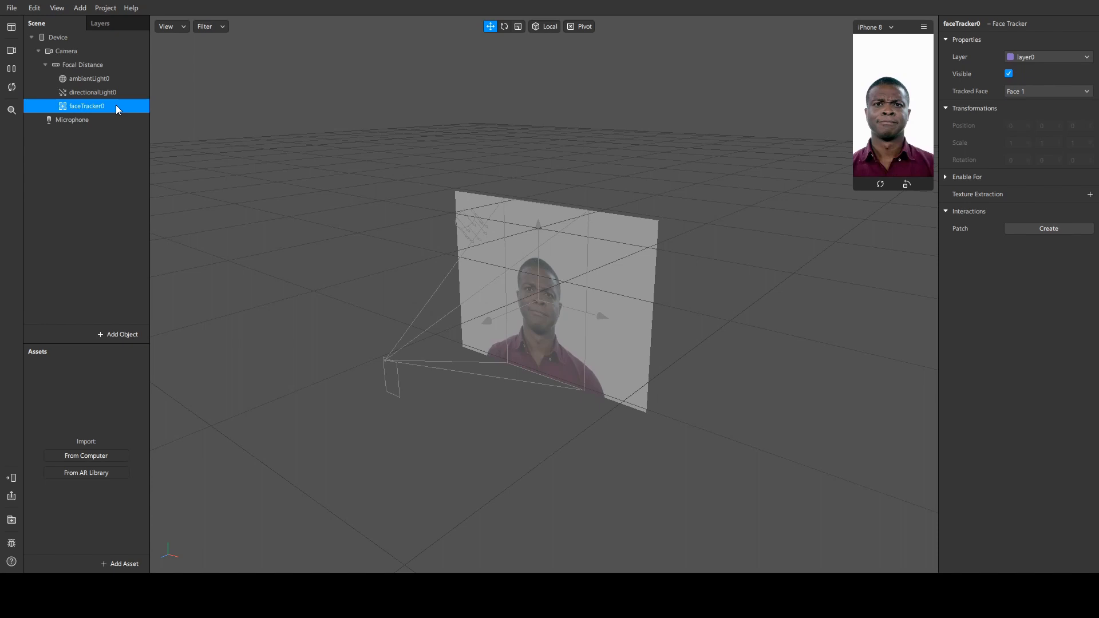
Rename the new face tracker to face1 and select it
{"action": "double_click", "coordinate": [87, 105]}
{"action": "type", "text": "face1"}
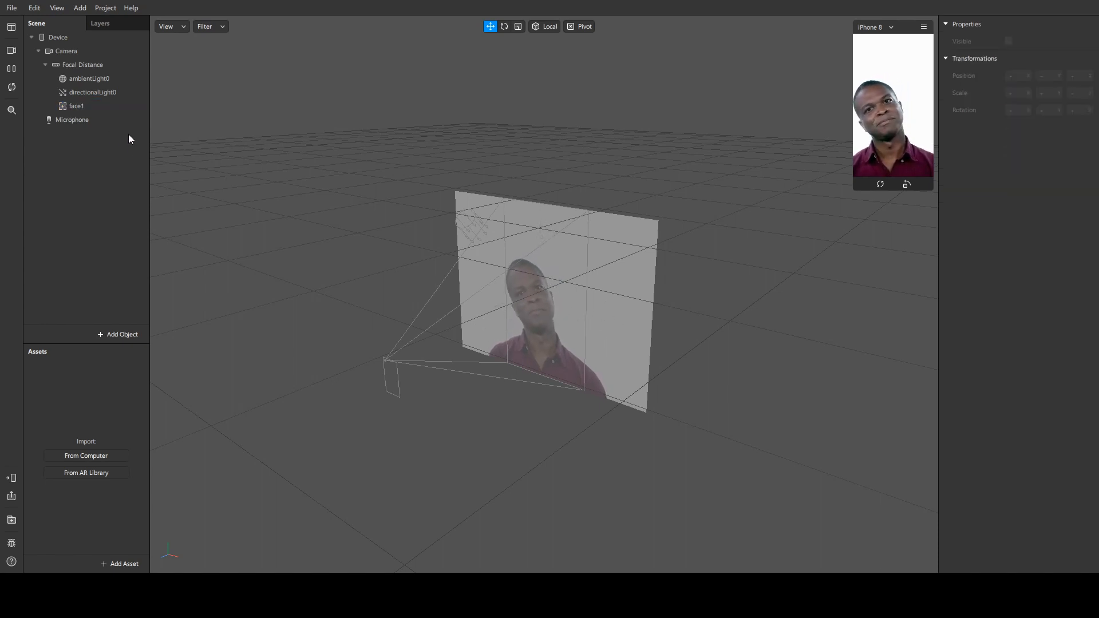
{"action": "left_click", "coordinate": [76, 105]}
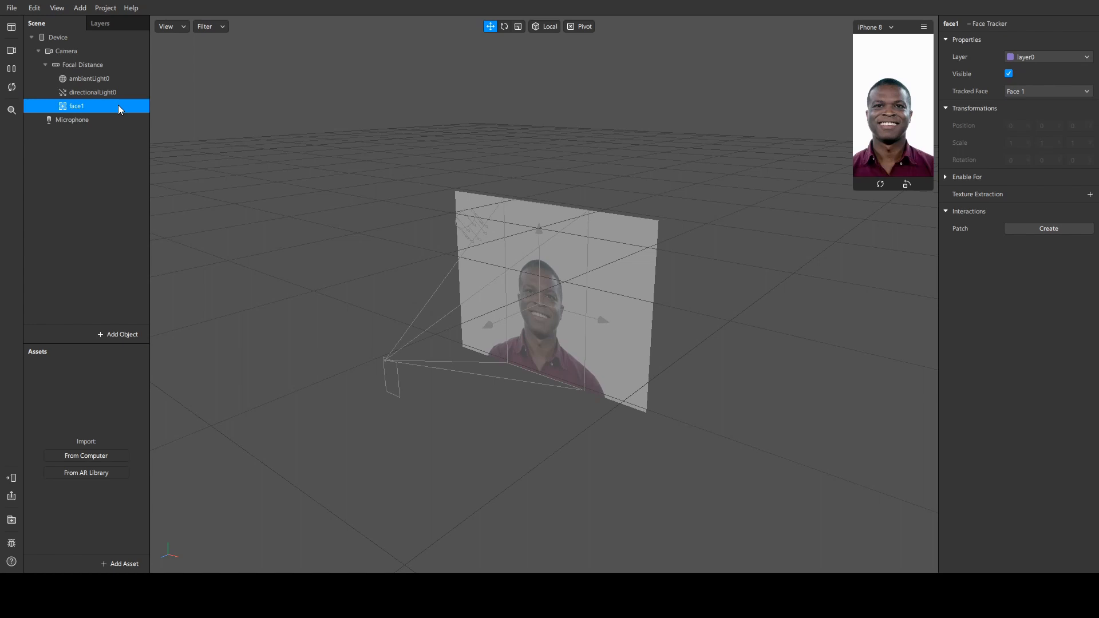
Add a face mesh, faceMesh0, under the face1 tracker
{"action": "right_click", "coordinate": [76, 106]}
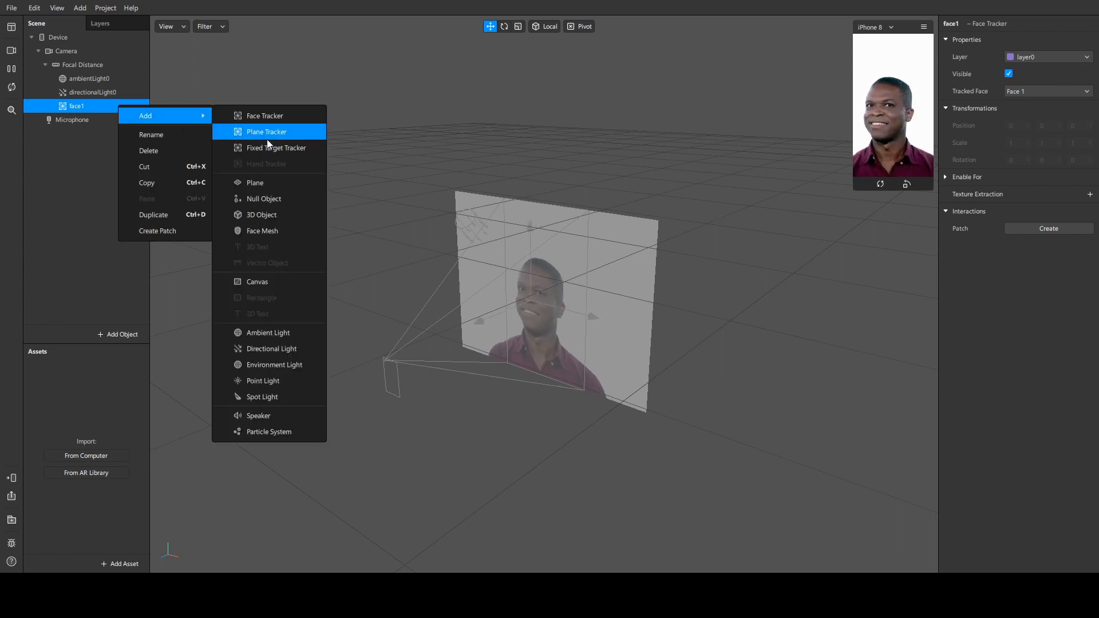
{"action": "left_click", "coordinate": [261, 230]}
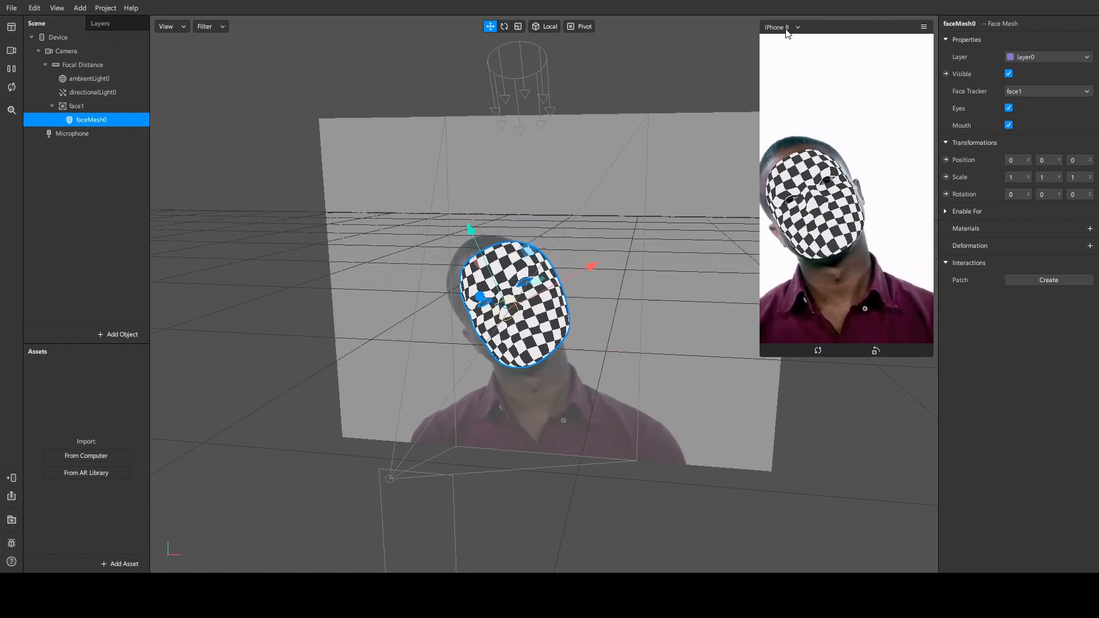
{"action": "left_click", "coordinate": [780, 26]}
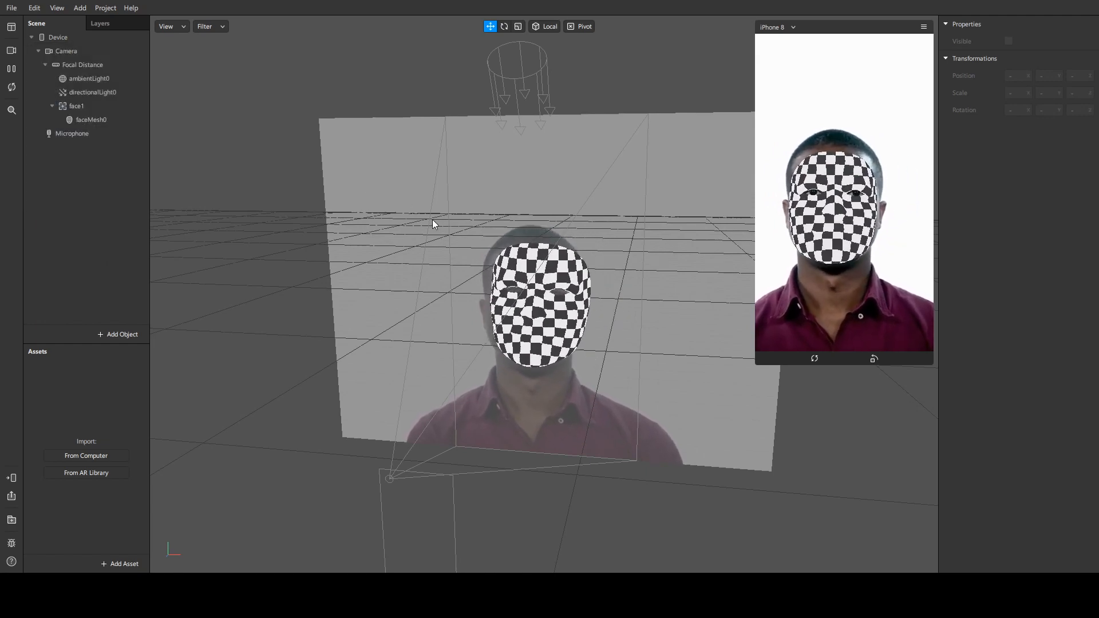
{"action": "left_click", "coordinate": [90, 119]}
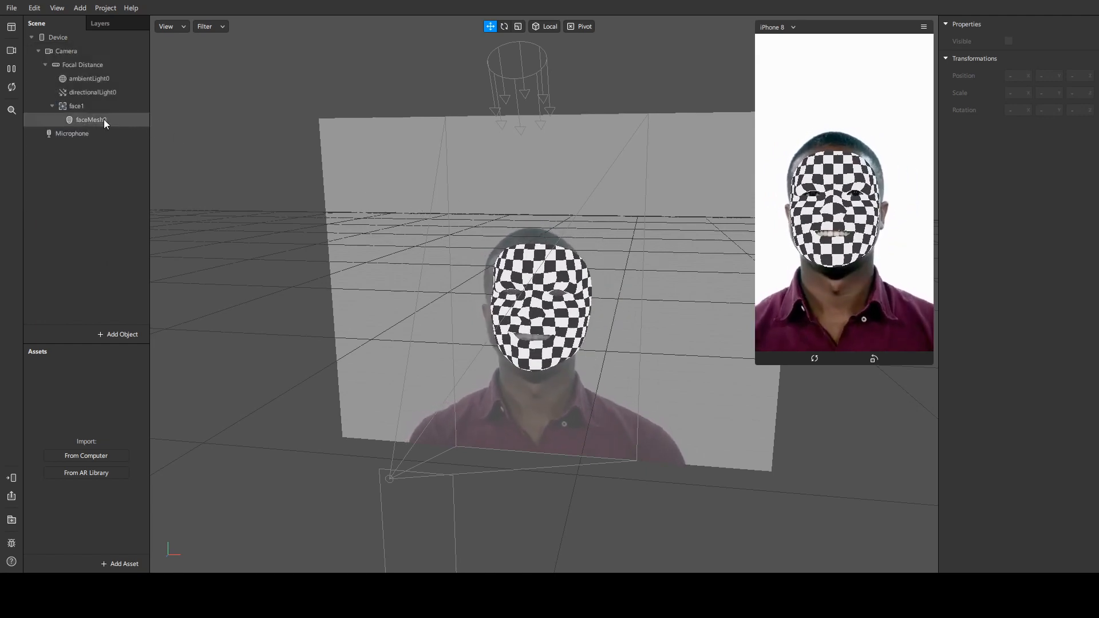
{"action": "left_click", "coordinate": [92, 119]}
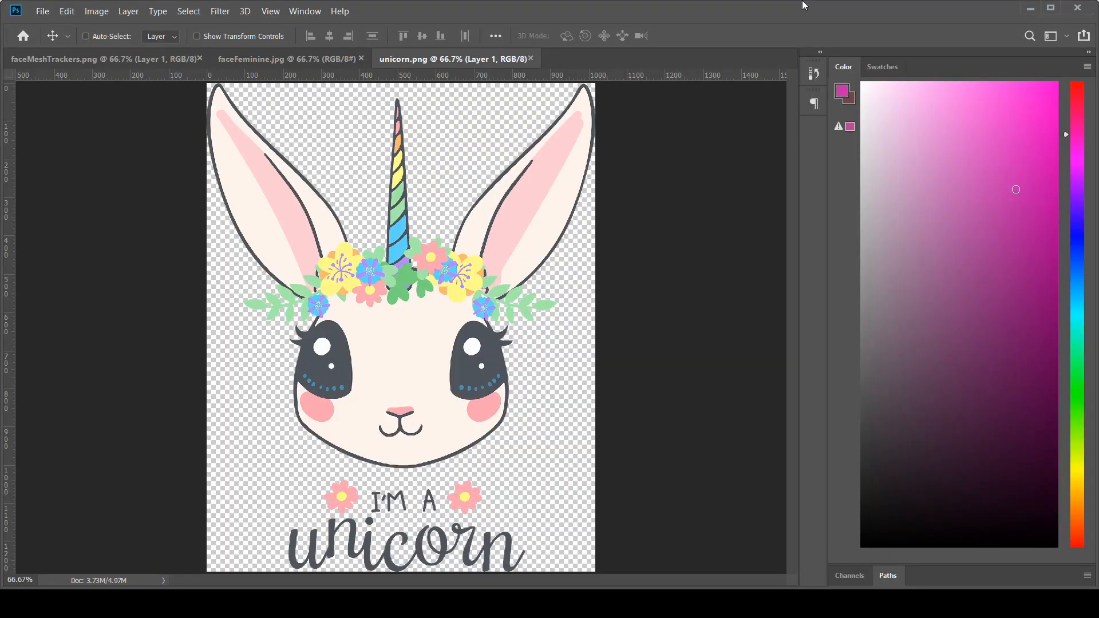
{"action": "mouse_move", "coordinate": [506, 235]}
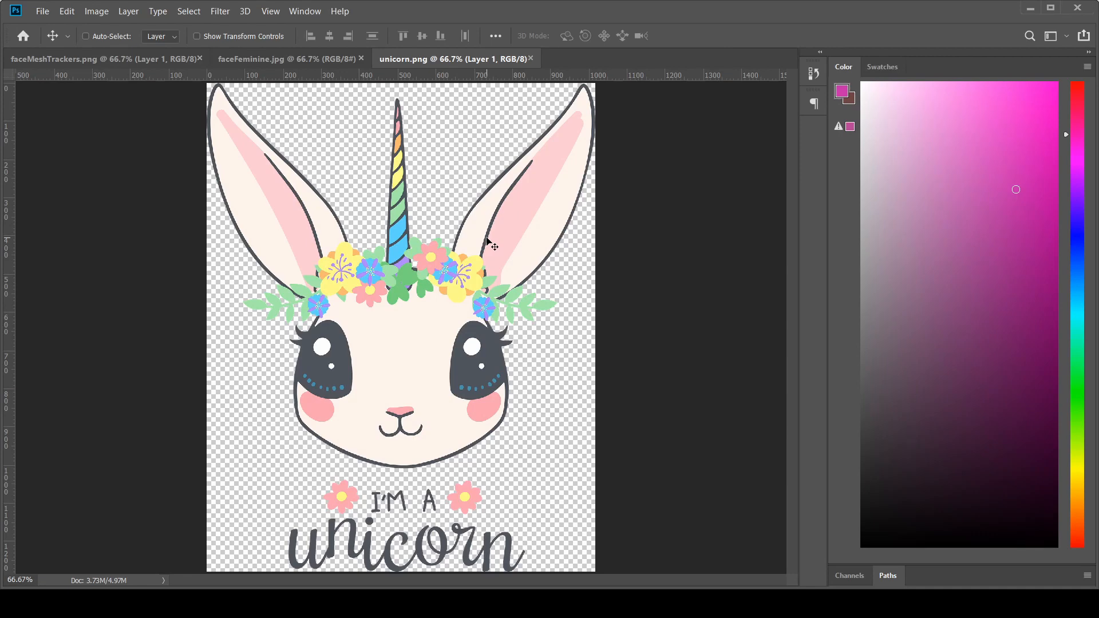
{"action": "mouse_move", "coordinate": [485, 246]}
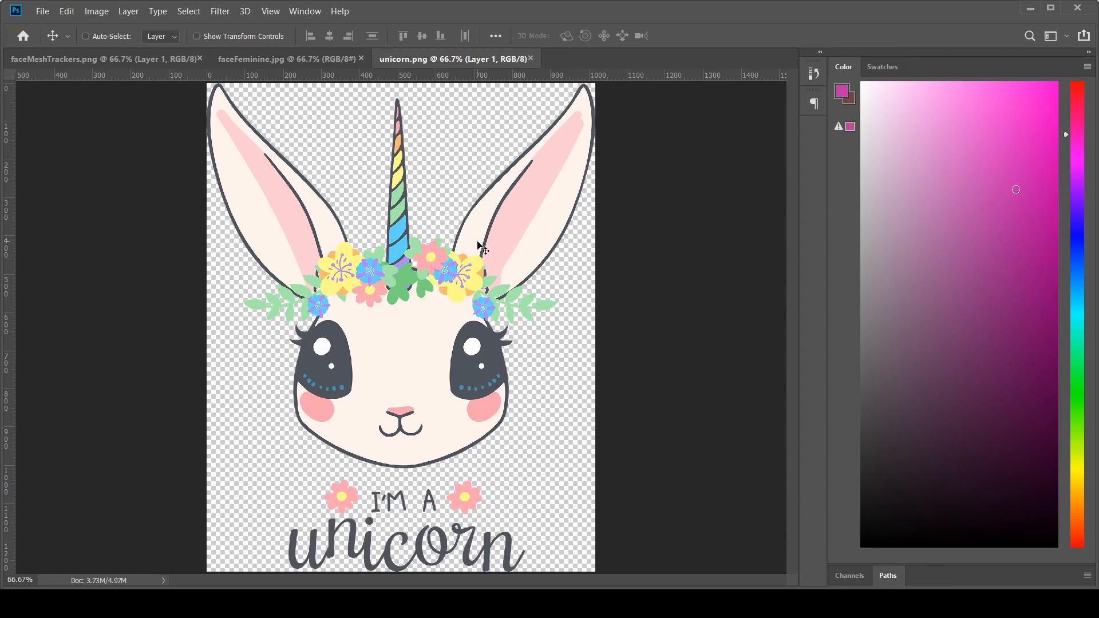
{"action": "mouse_move", "coordinate": [611, 151]}
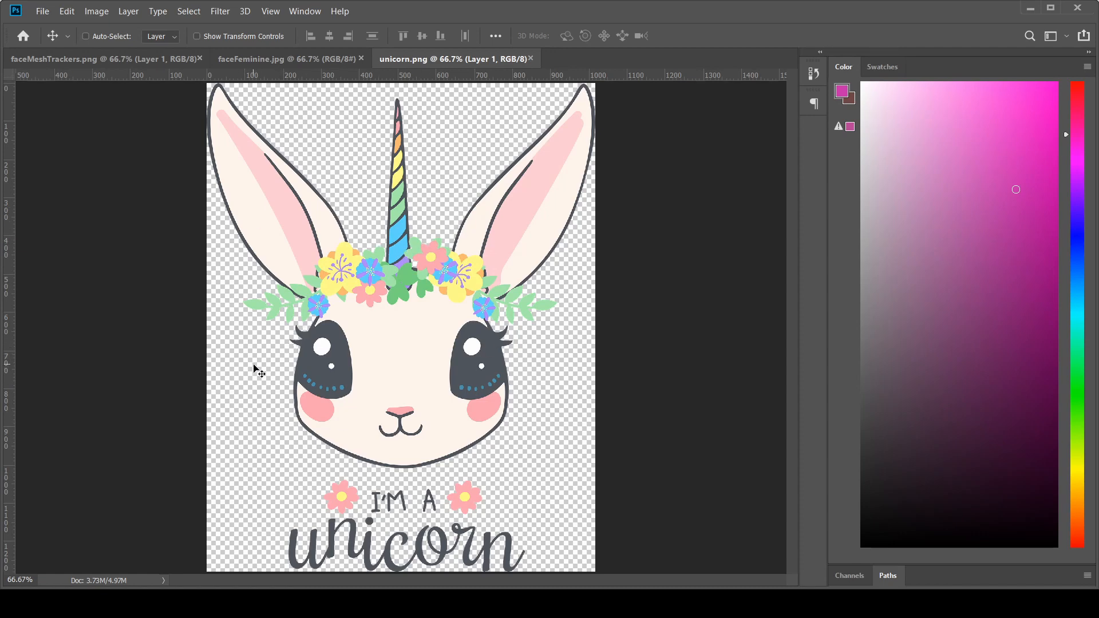
{"action": "mouse_move", "coordinate": [487, 462]}
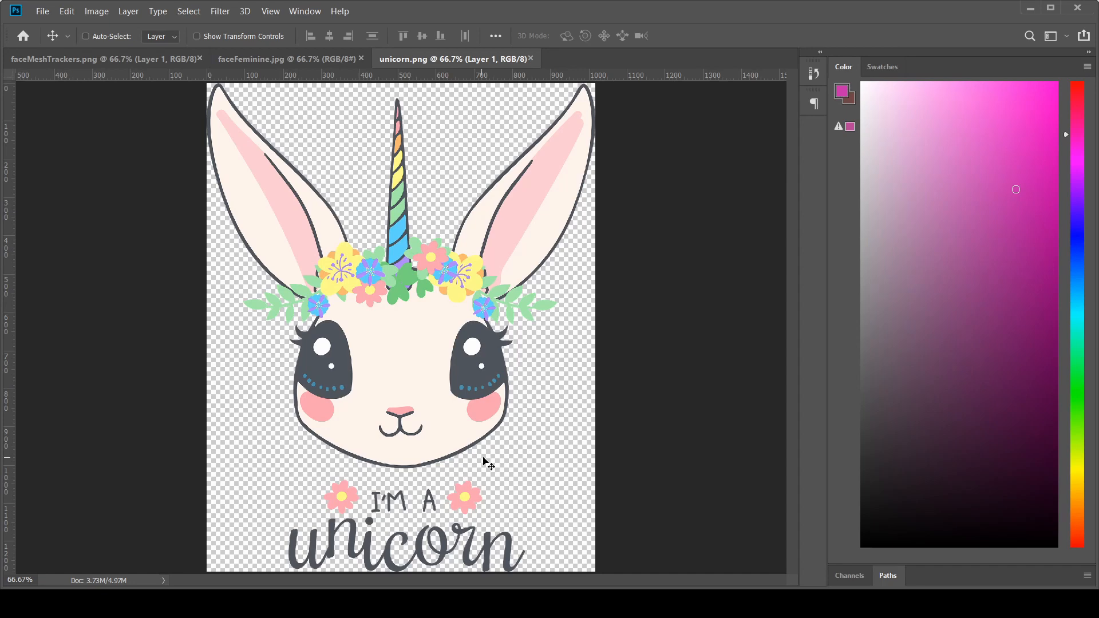
{"action": "mouse_move", "coordinate": [320, 83]}
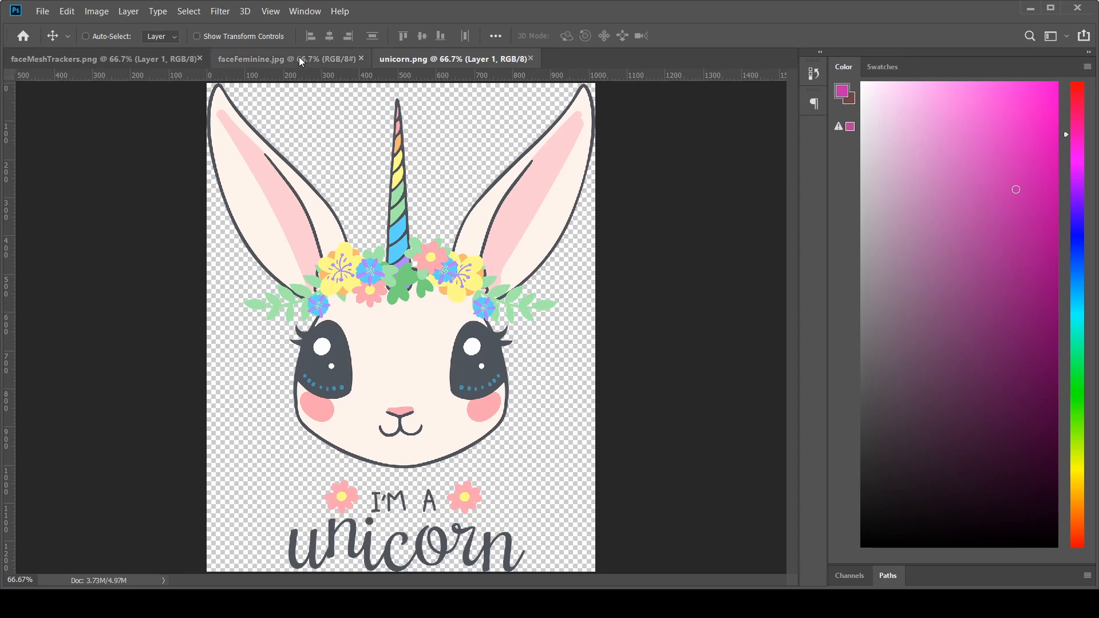
View the whole faceMeshTrackers.png template, then switch to the unicorn image document
{"action": "left_click", "coordinate": [69, 58]}
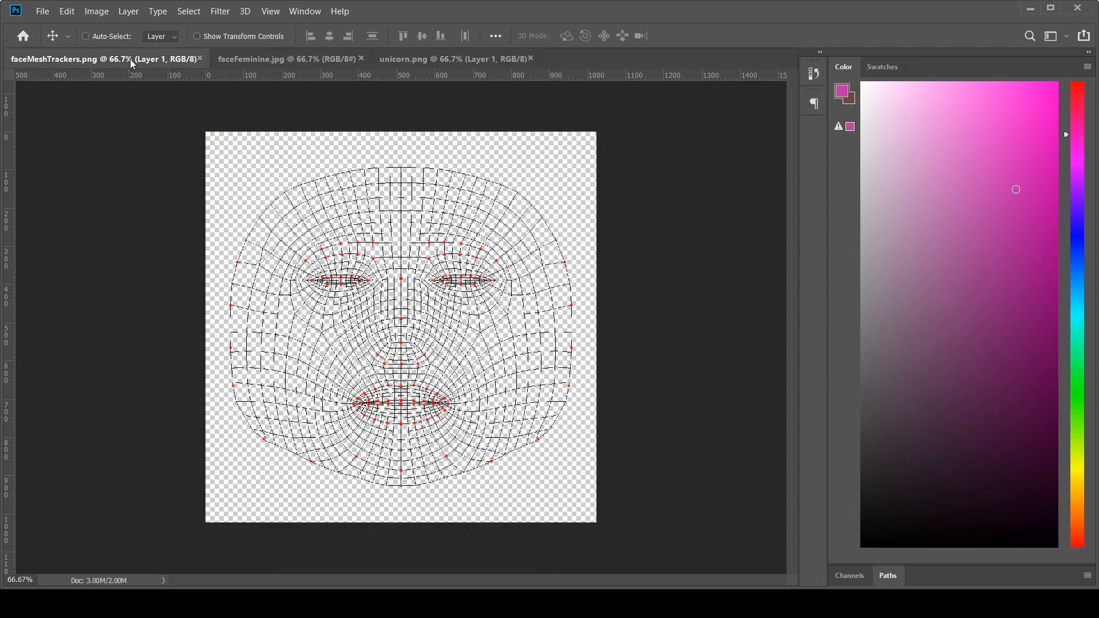
{"action": "mouse_move", "coordinate": [257, 308]}
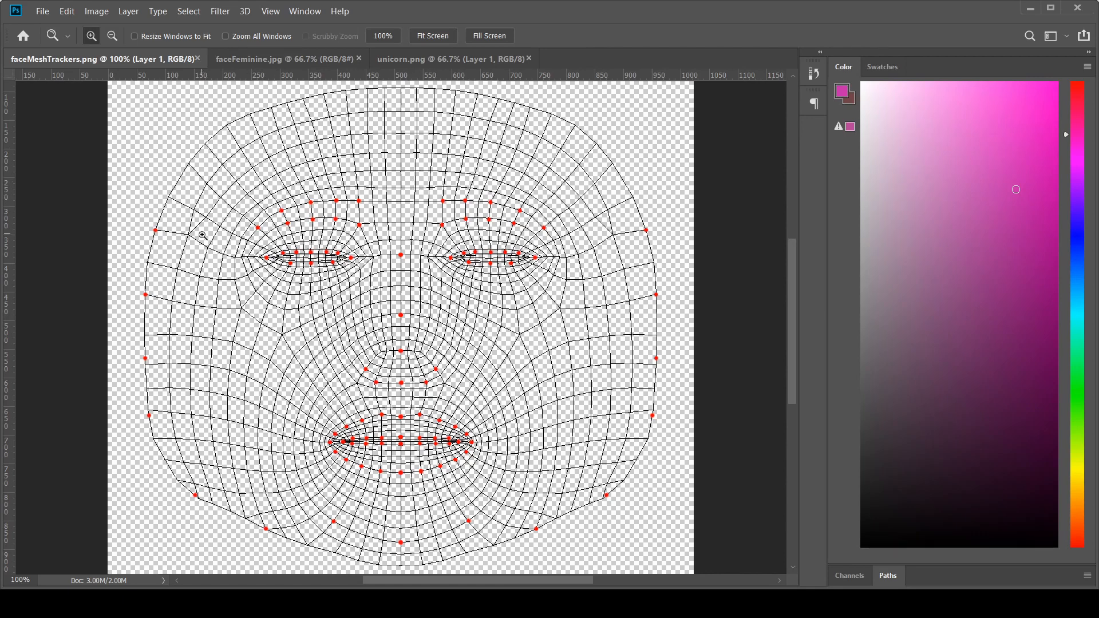
{"action": "left_click", "coordinate": [111, 36]}
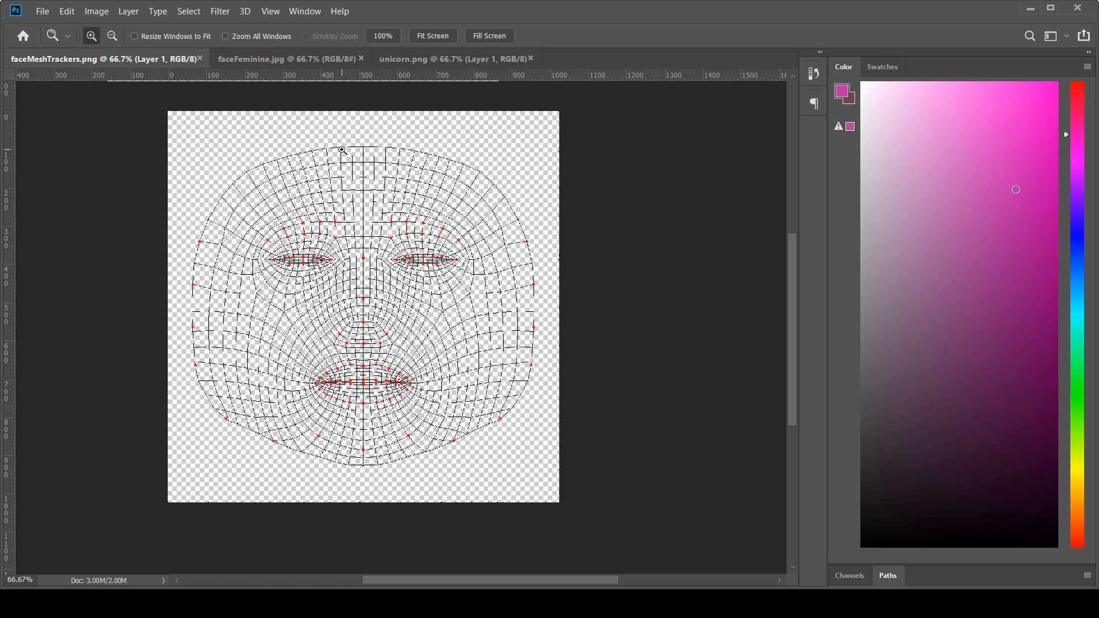
{"action": "mouse_move", "coordinate": [217, 181]}
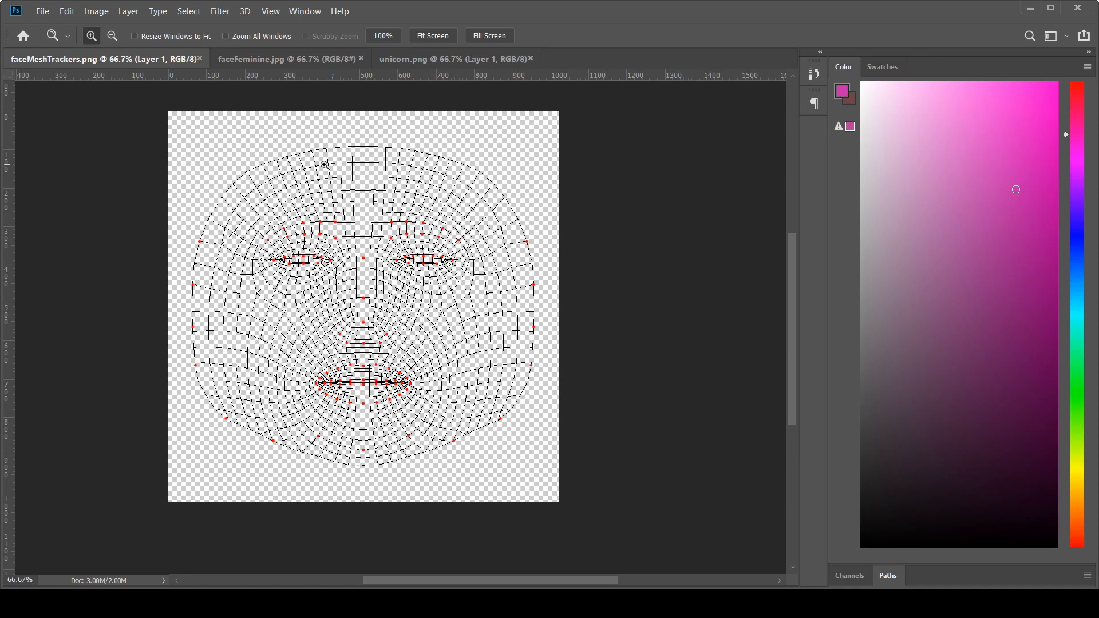
{"action": "mouse_move", "coordinate": [483, 439]}
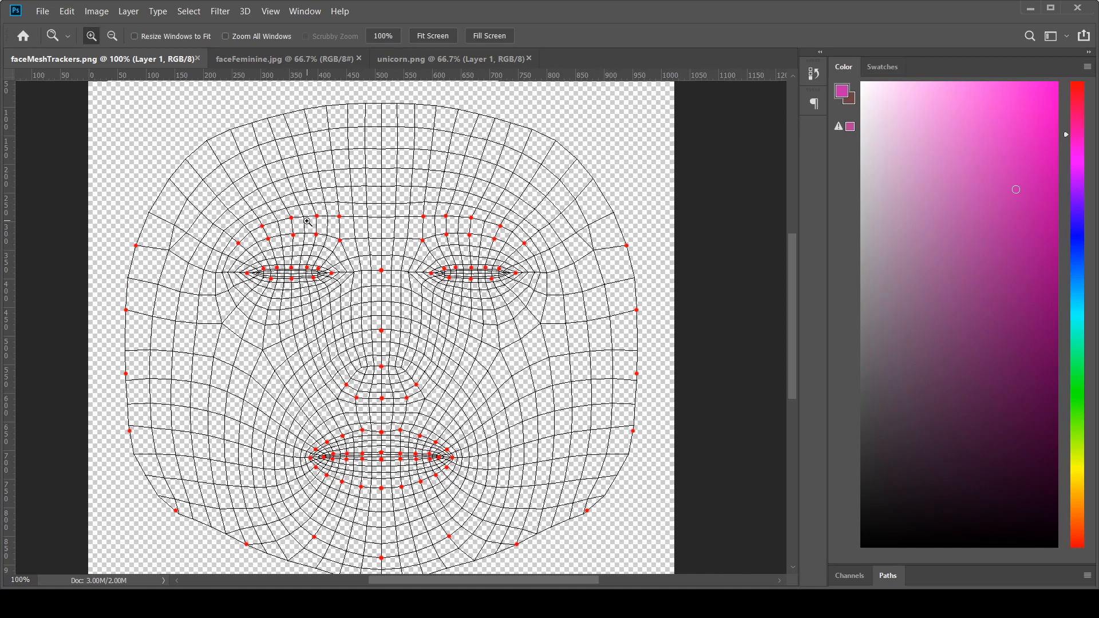
{"action": "mouse_move", "coordinate": [336, 217]}
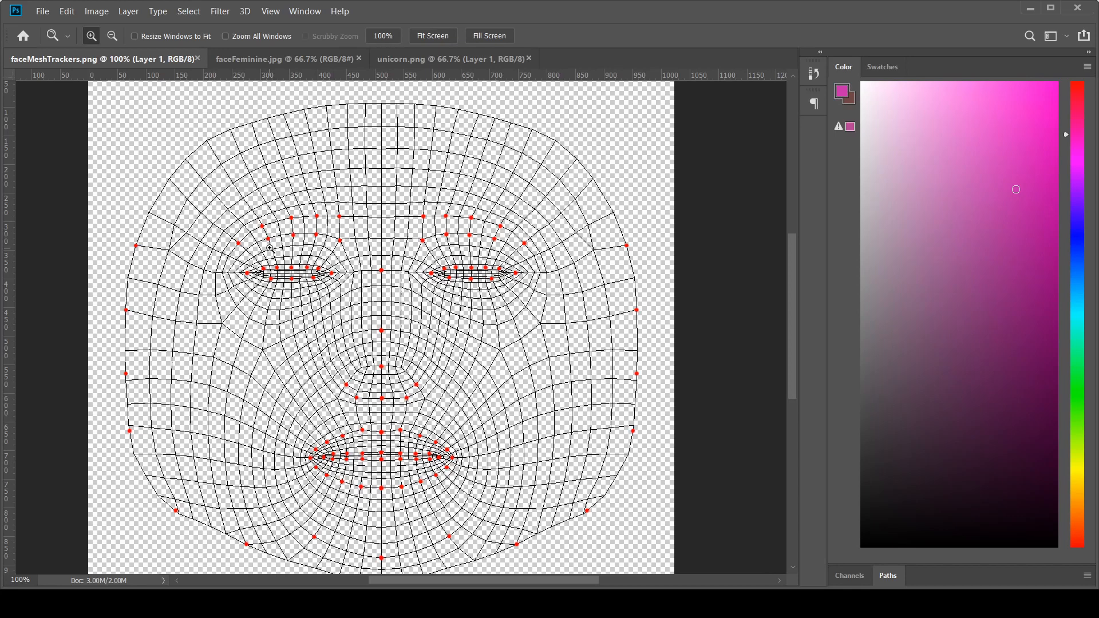
{"action": "mouse_move", "coordinate": [273, 220]}
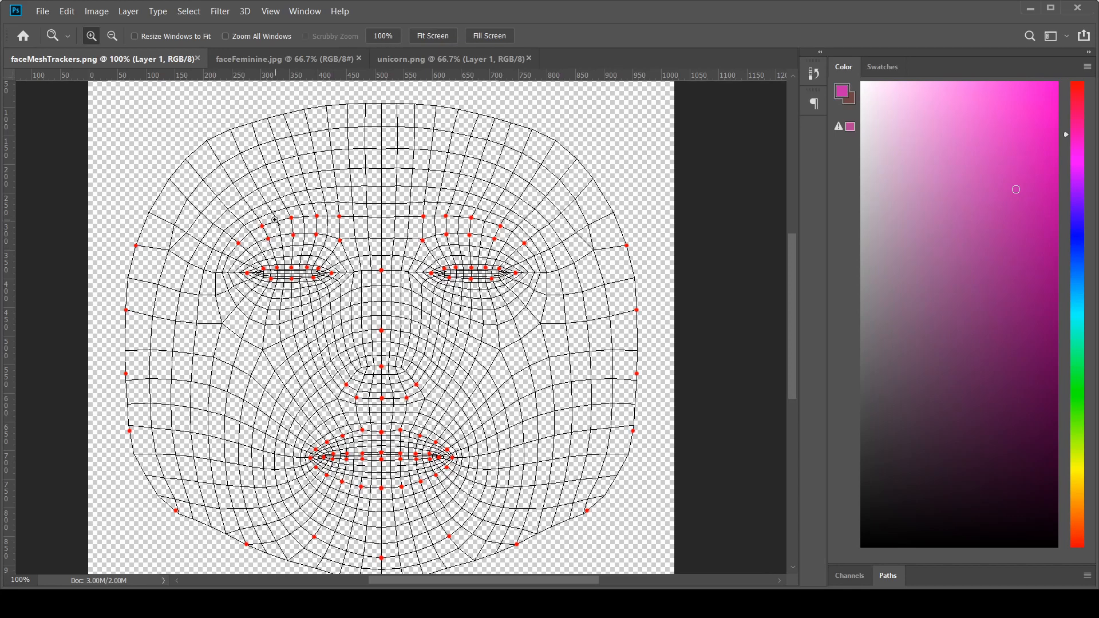
{"action": "mouse_move", "coordinate": [379, 137]}
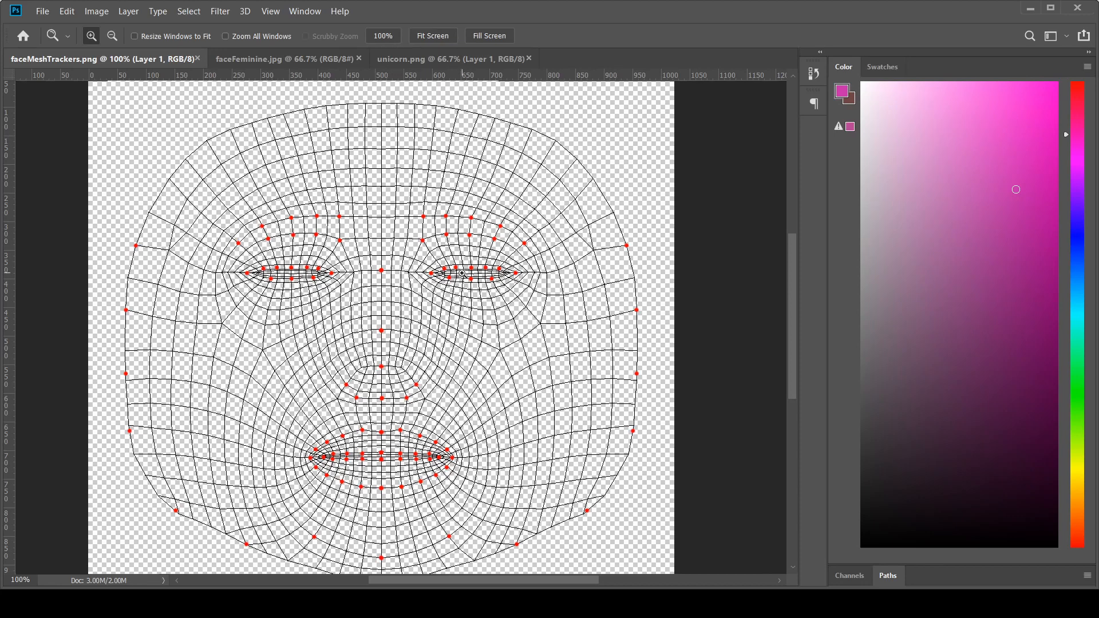
{"action": "mouse_move", "coordinate": [177, 272]}
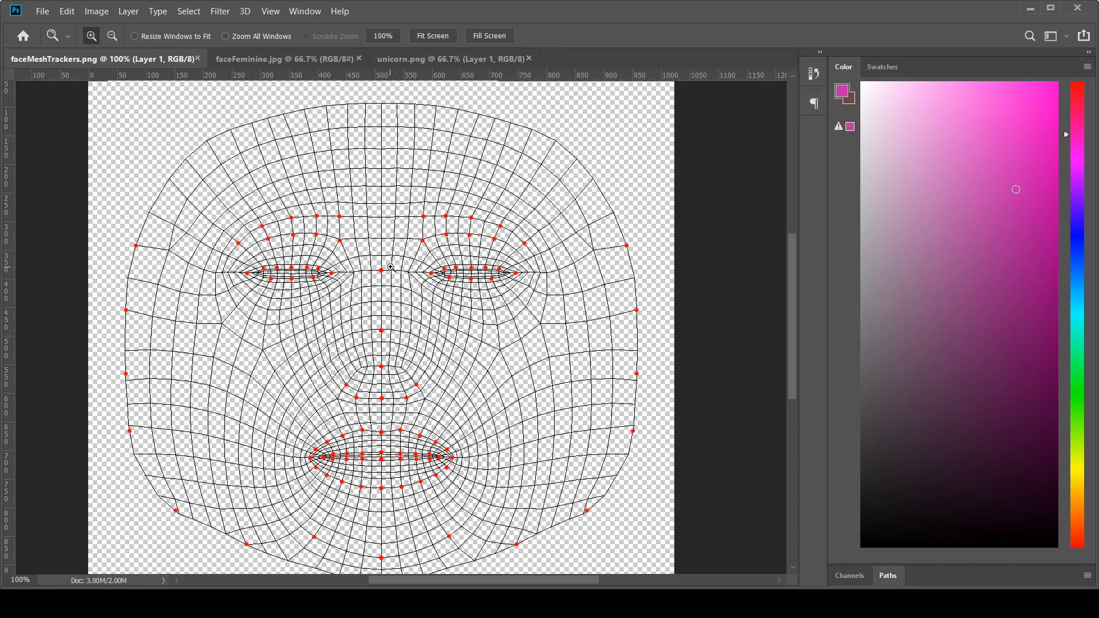
{"action": "mouse_move", "coordinate": [500, 292]}
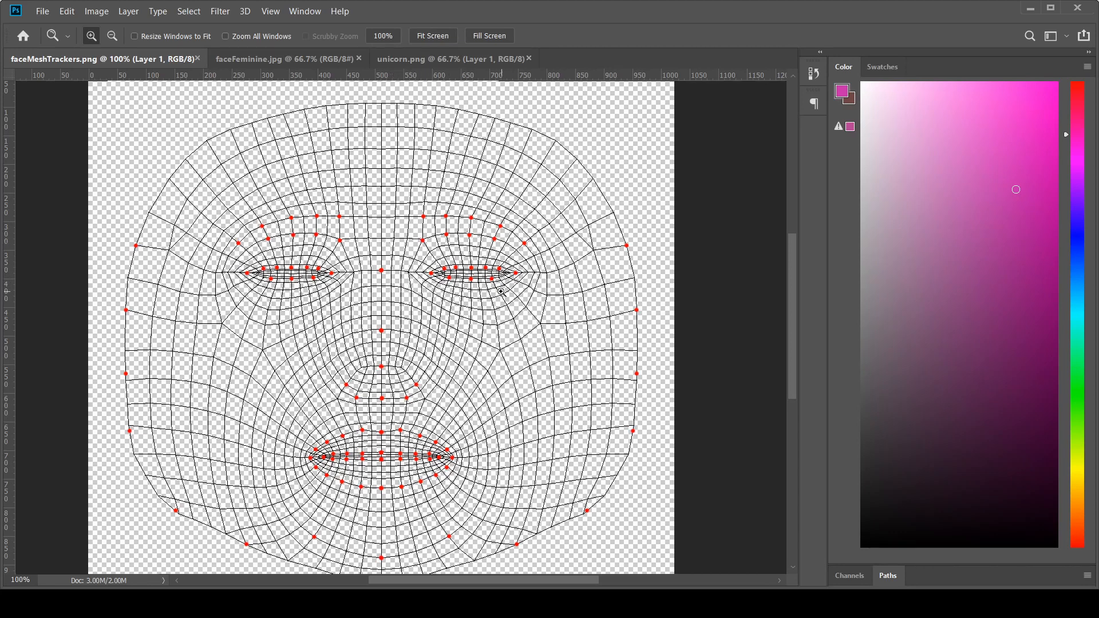
{"action": "mouse_move", "coordinate": [474, 351]}
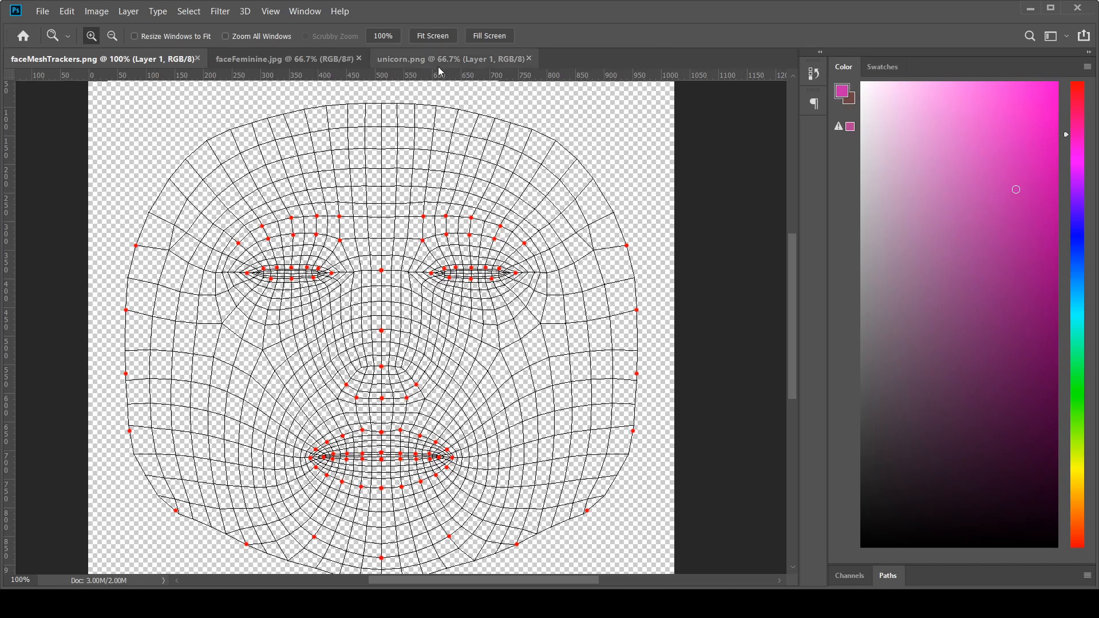
{"action": "left_click", "coordinate": [452, 59]}
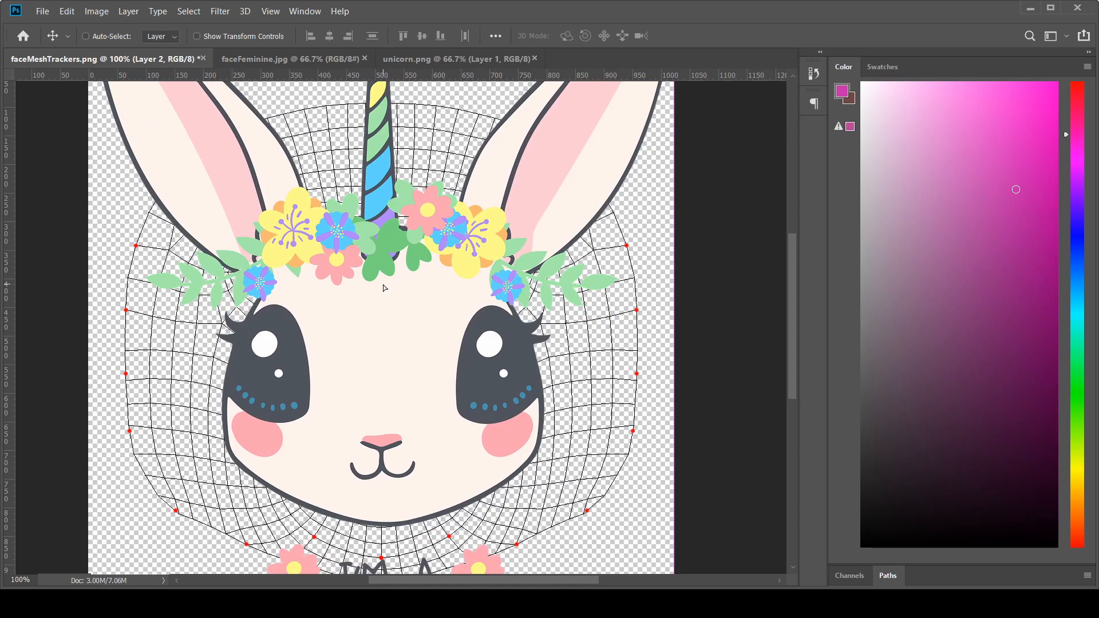
{"action": "mouse_move", "coordinate": [561, 238]}
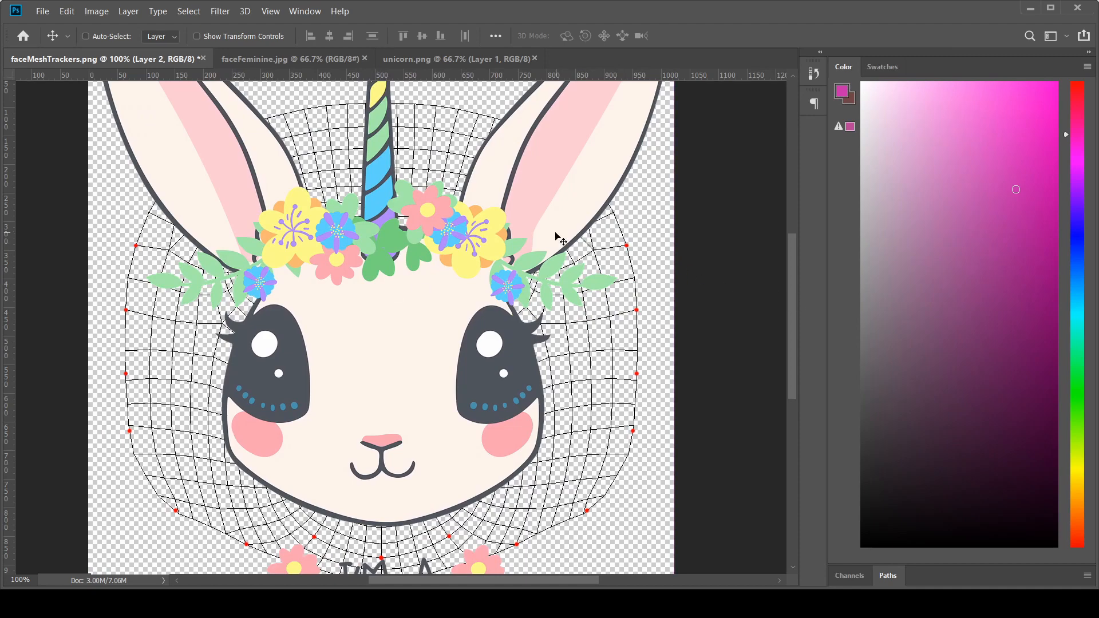
Shrink the pasted unicorn to sticker size and place it over the right cheek
{"action": "key", "text": "ctrl+t"}
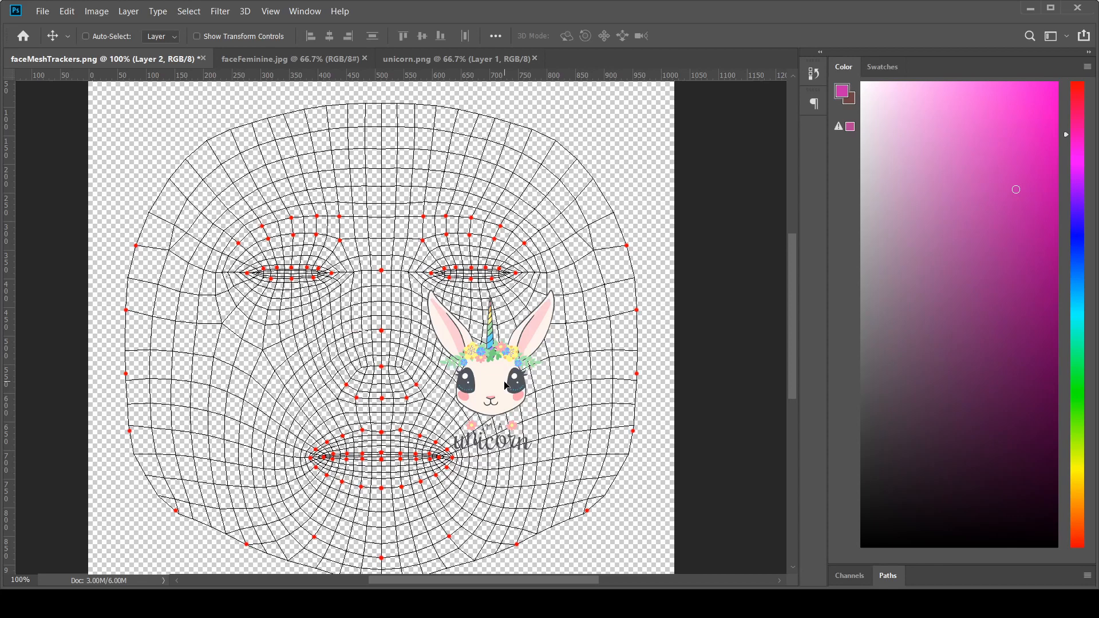
{"action": "left_click_drag", "start_coordinate": [494, 371], "coordinate": [514, 403]}
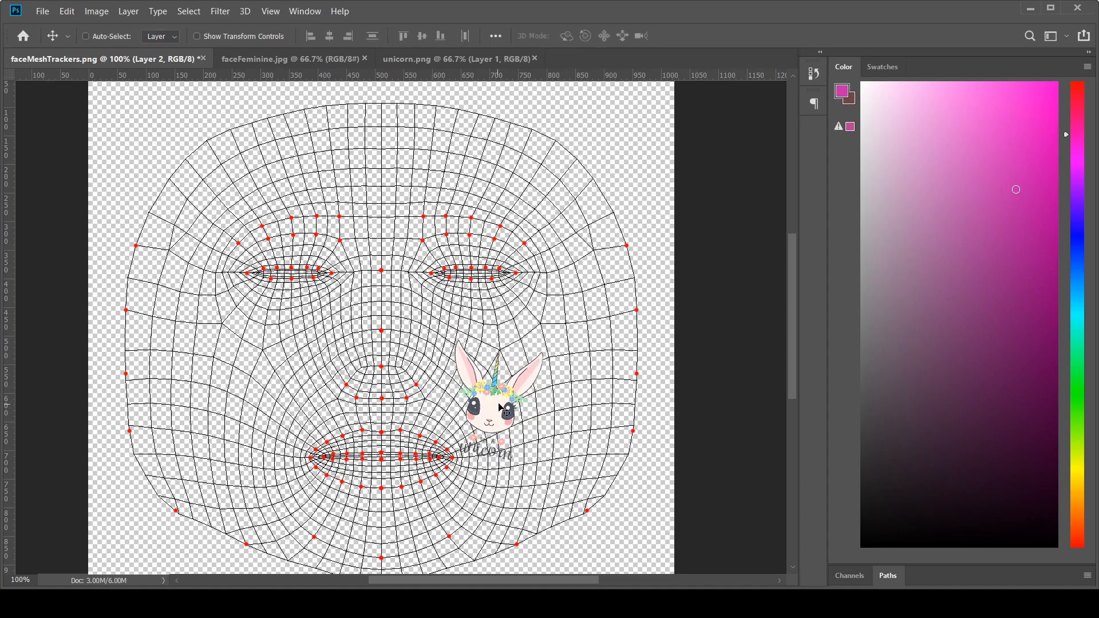
{"action": "left_click_drag", "start_coordinate": [501, 409], "coordinate": [501, 383]}
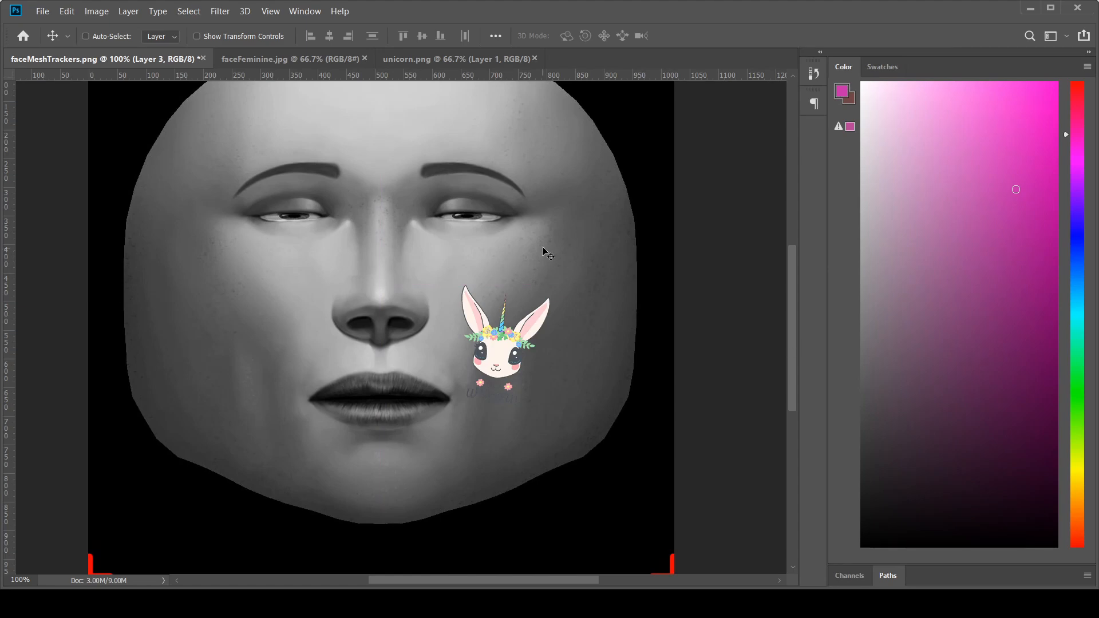
{"action": "mouse_move", "coordinate": [753, 348]}
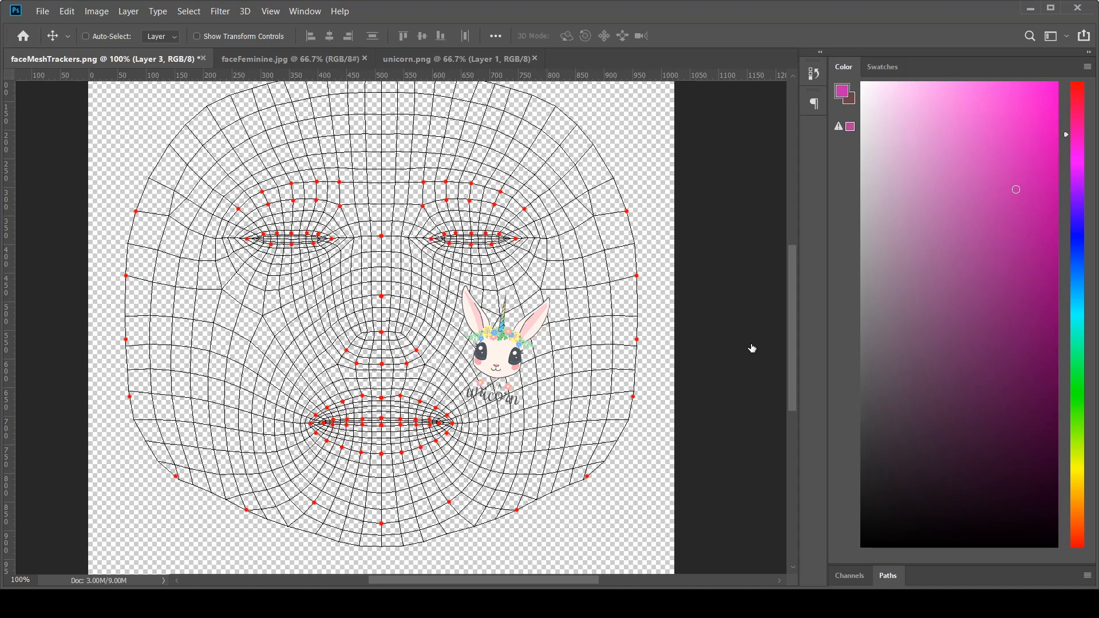
{"action": "mouse_move", "coordinate": [749, 348]}
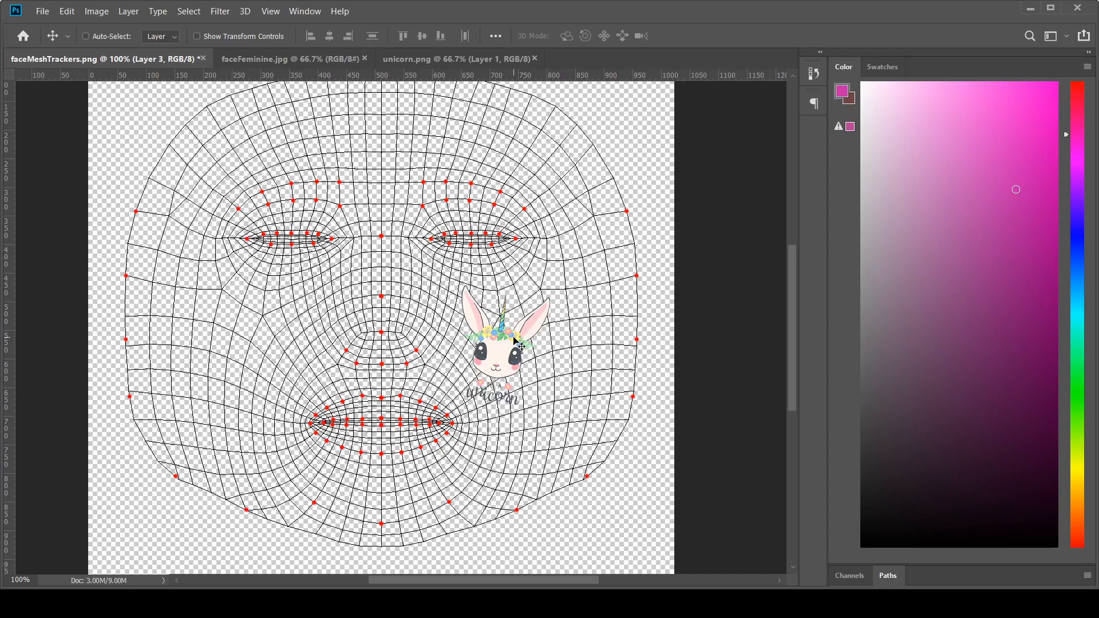
{"action": "mouse_move", "coordinate": [521, 311]}
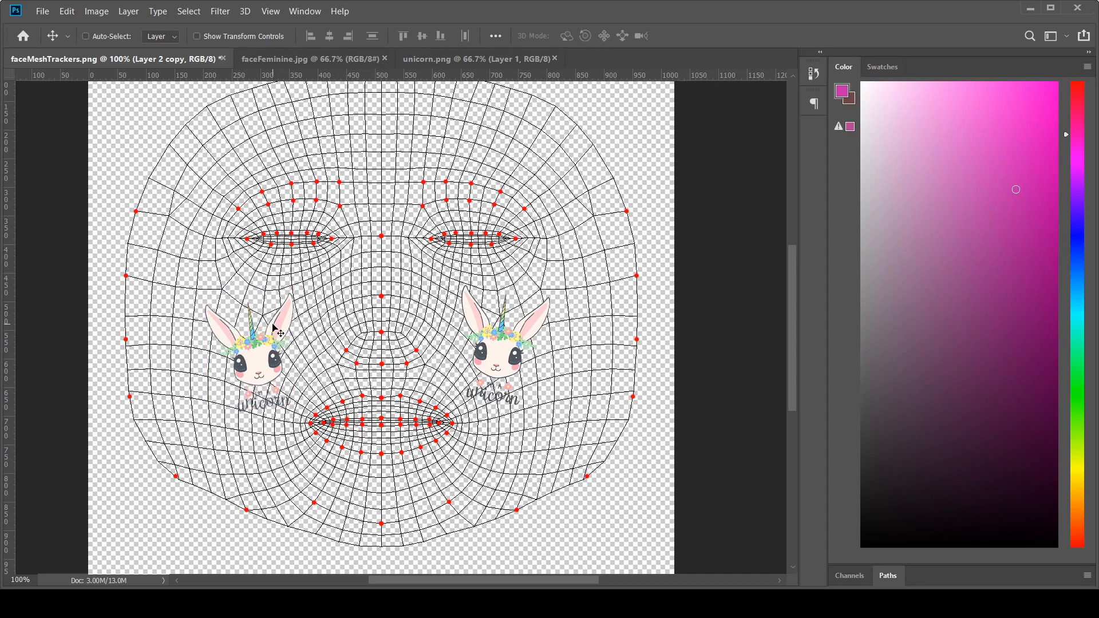
{"action": "mouse_move", "coordinate": [264, 234]}
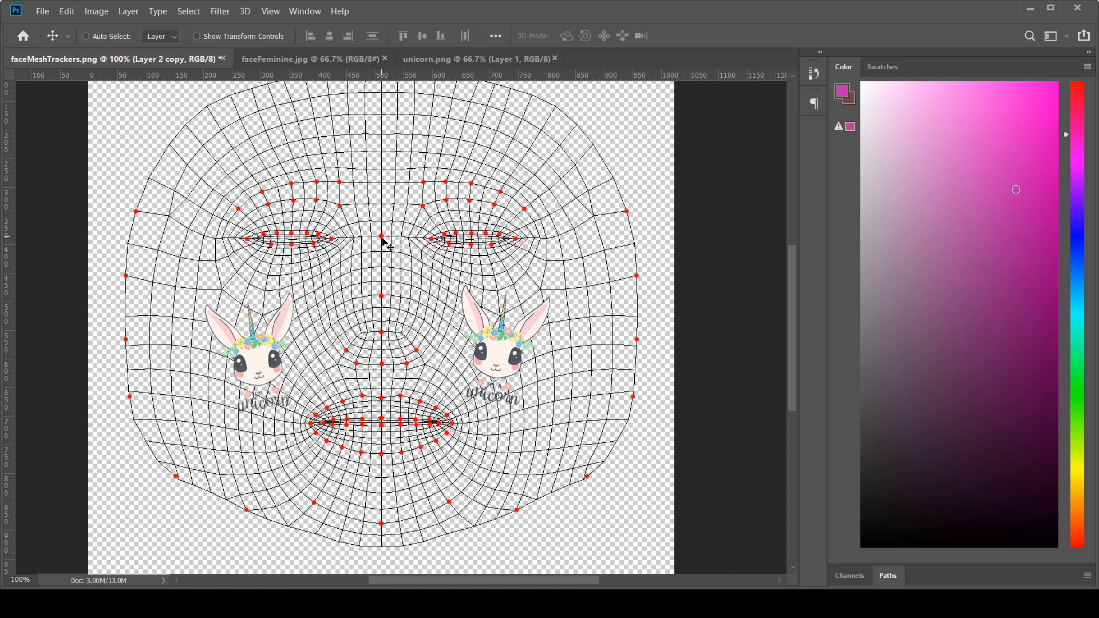
{"action": "mouse_move", "coordinate": [328, 328]}
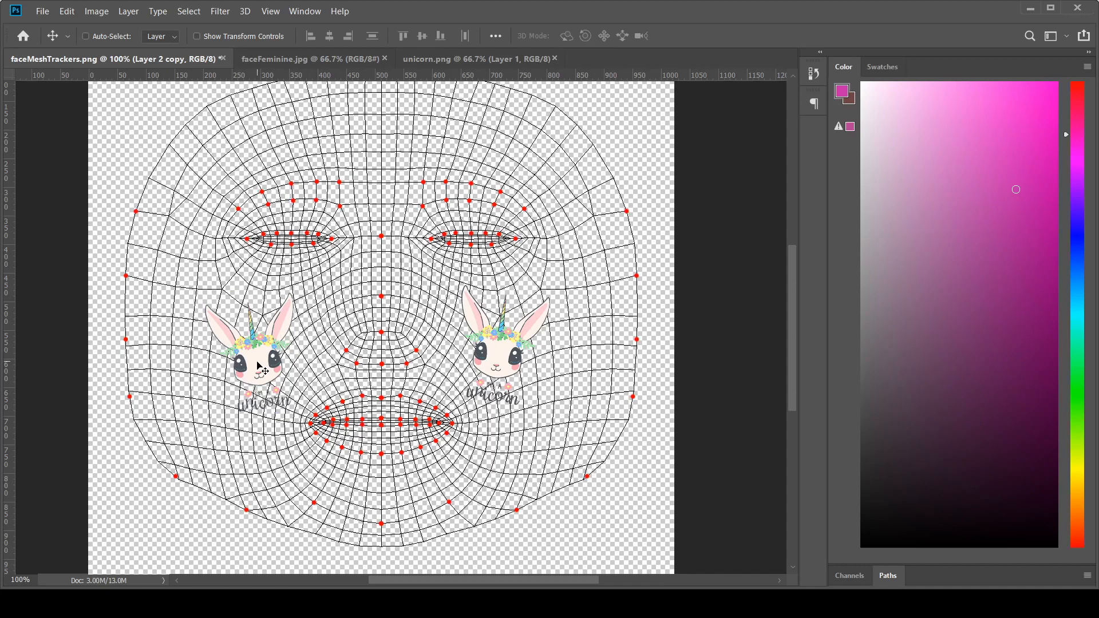
Move the duplicated unicorn copy onto the left cheek of the template
{"action": "left_click_drag", "start_coordinate": [260, 350], "coordinate": [383, 287]}
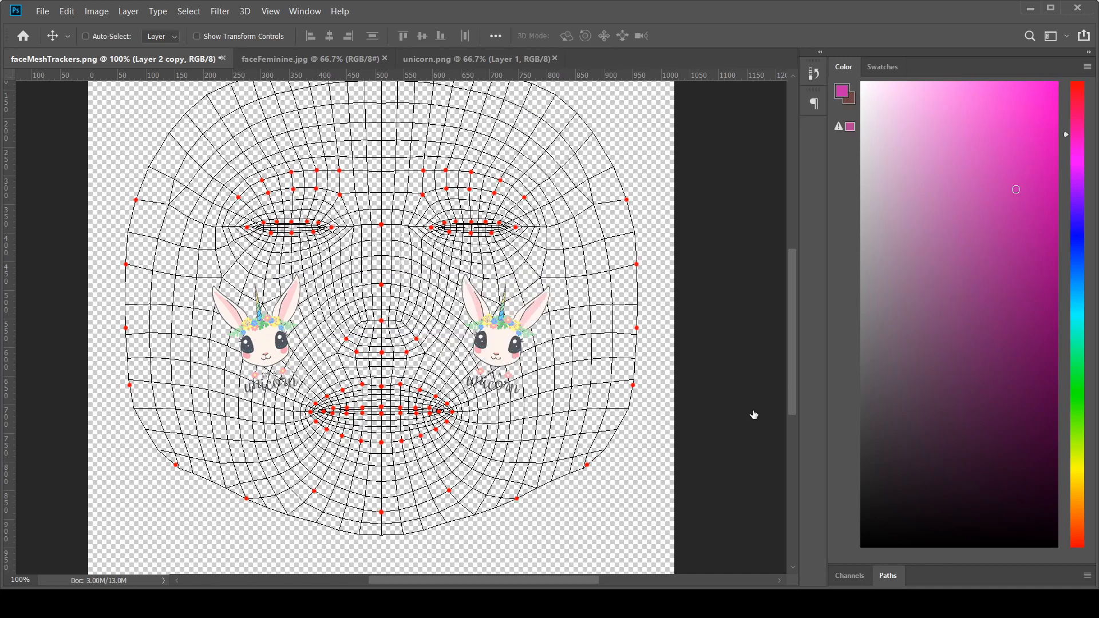
{"action": "mouse_move", "coordinate": [566, 298]}
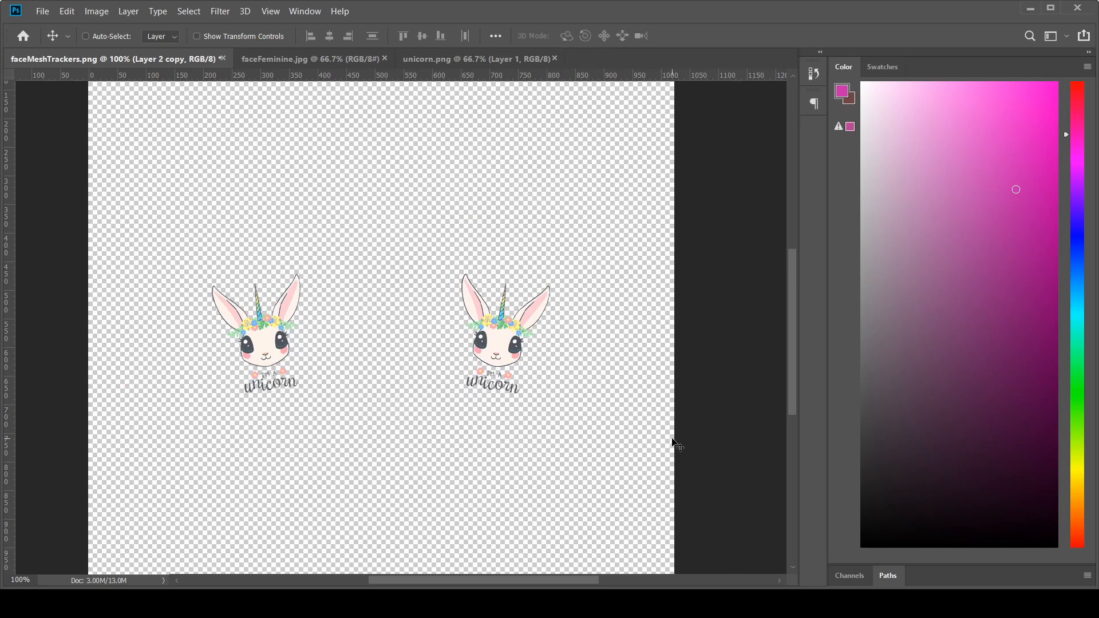
{"action": "mouse_move", "coordinate": [565, 343]}
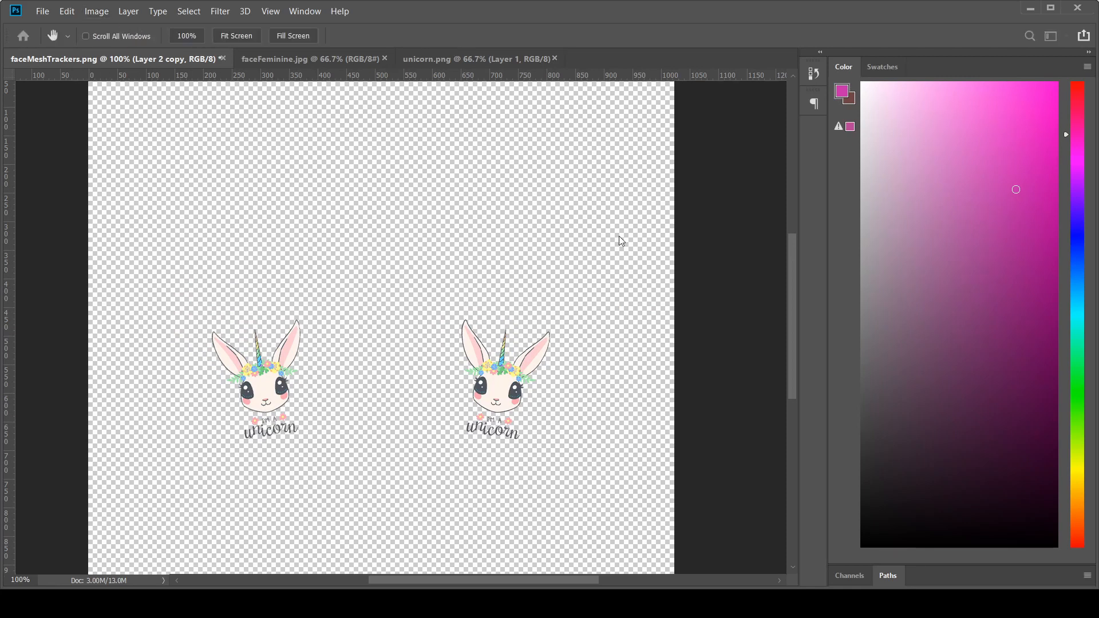
{"action": "mouse_move", "coordinate": [587, 292]}
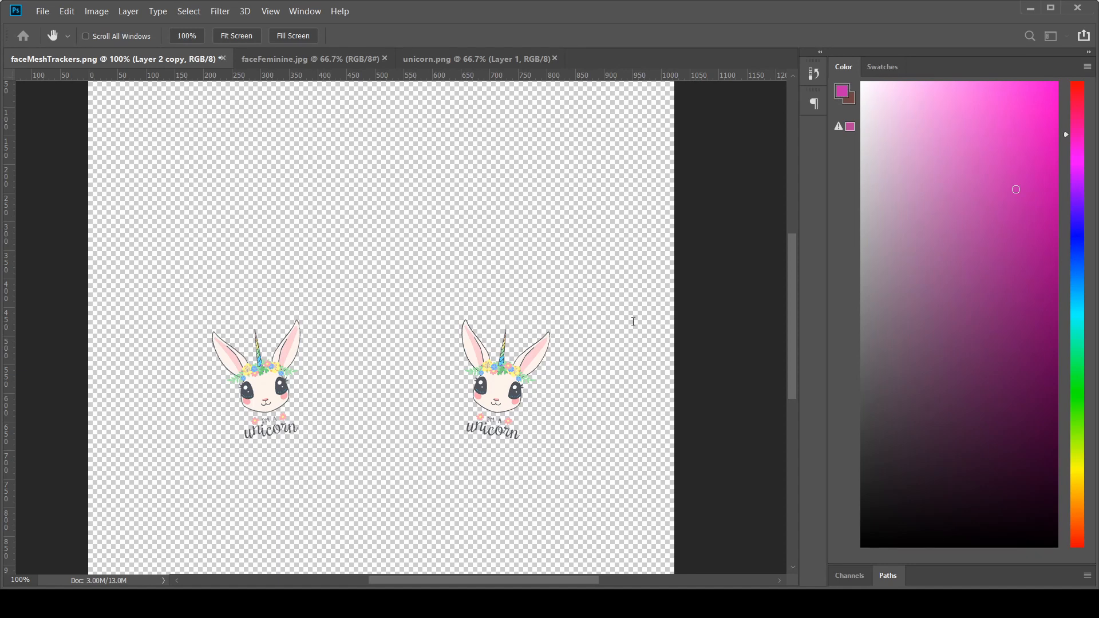
{"action": "mouse_move", "coordinate": [663, 281]}
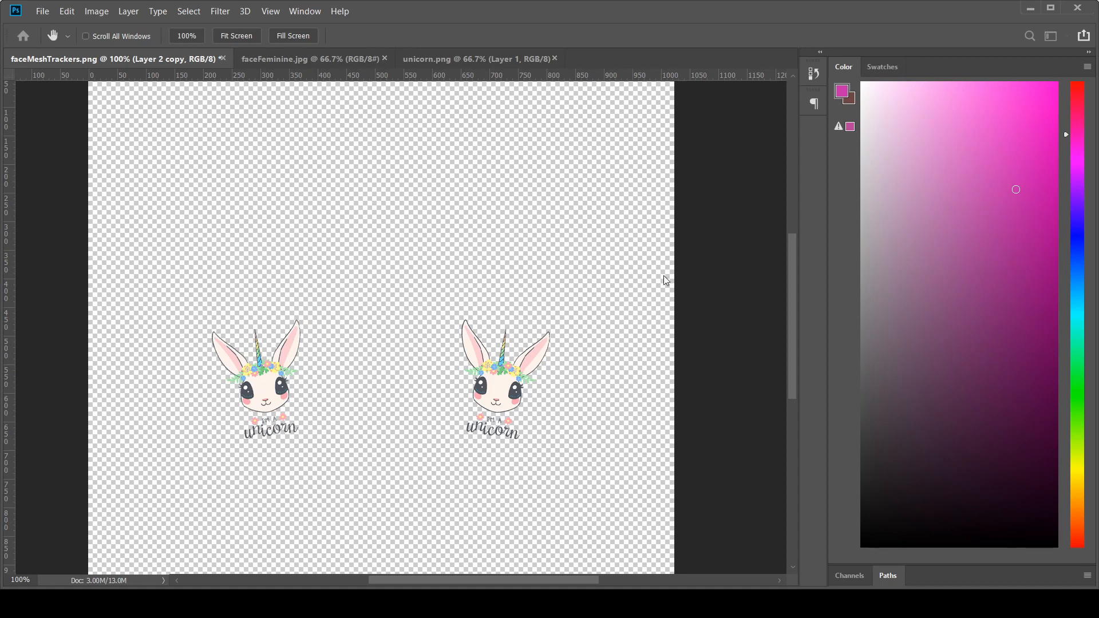
{"action": "mouse_move", "coordinate": [698, 297]}
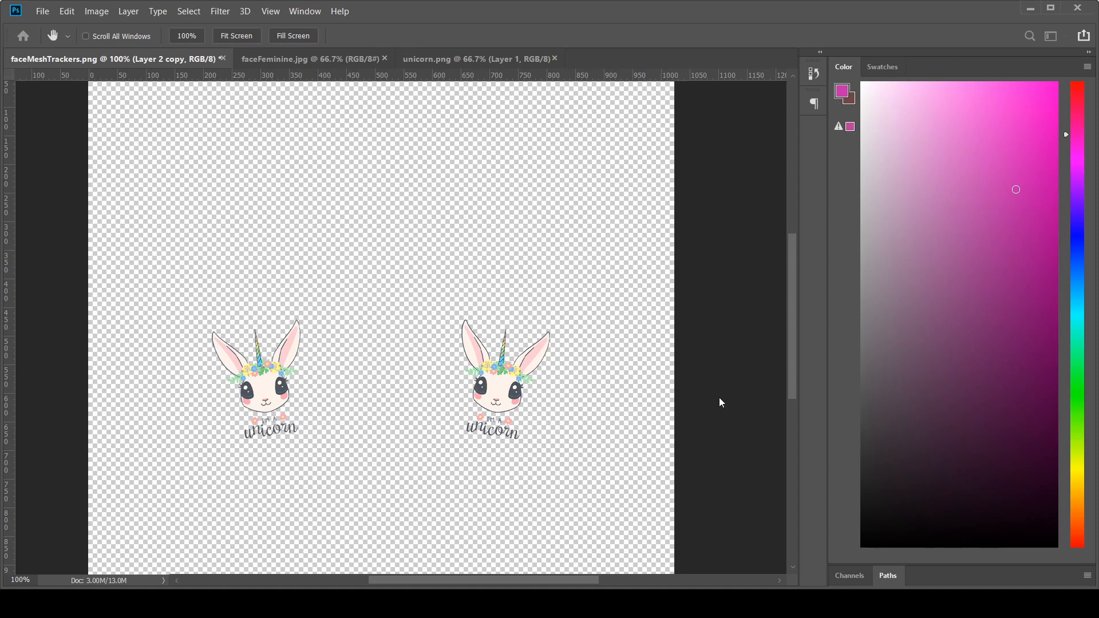
{"action": "mouse_move", "coordinate": [723, 436]}
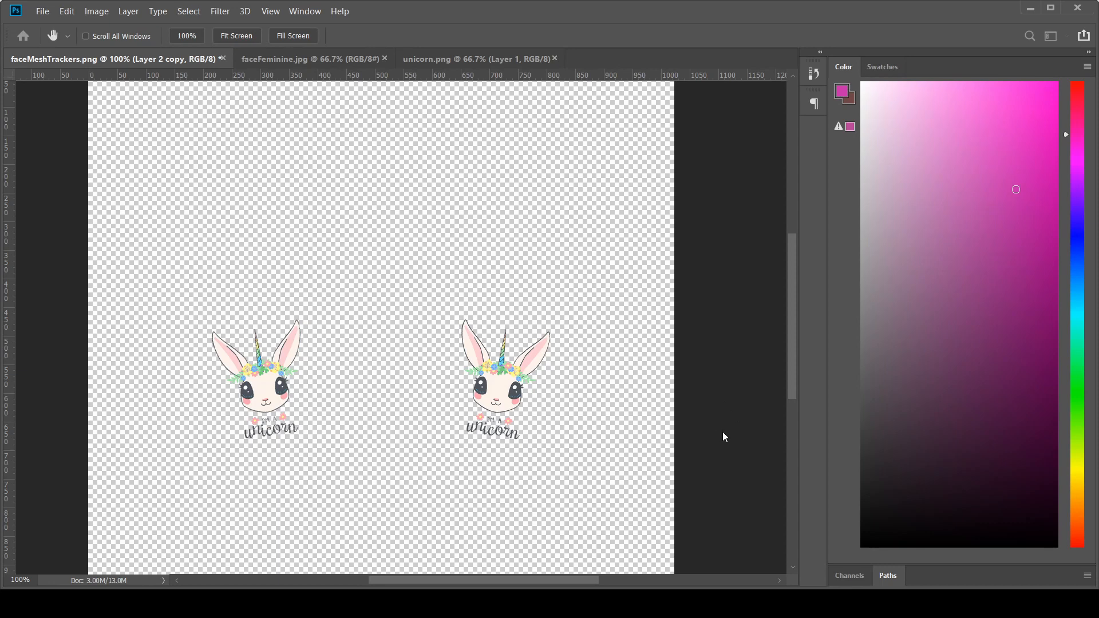
{"action": "mouse_move", "coordinate": [724, 440]}
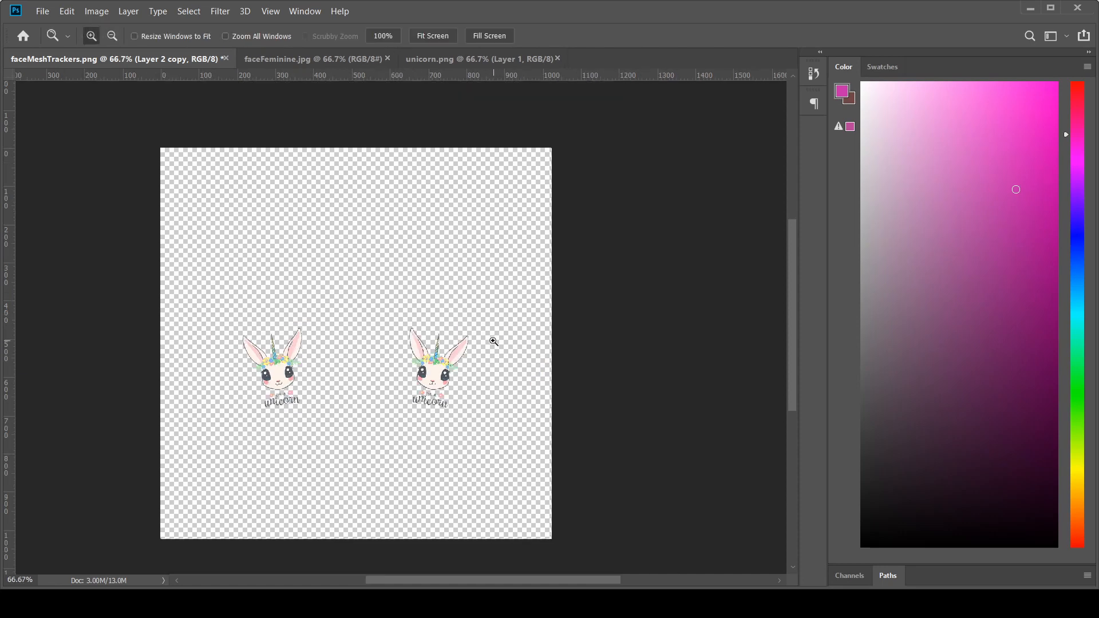
{"action": "mouse_move", "coordinate": [458, 331]}
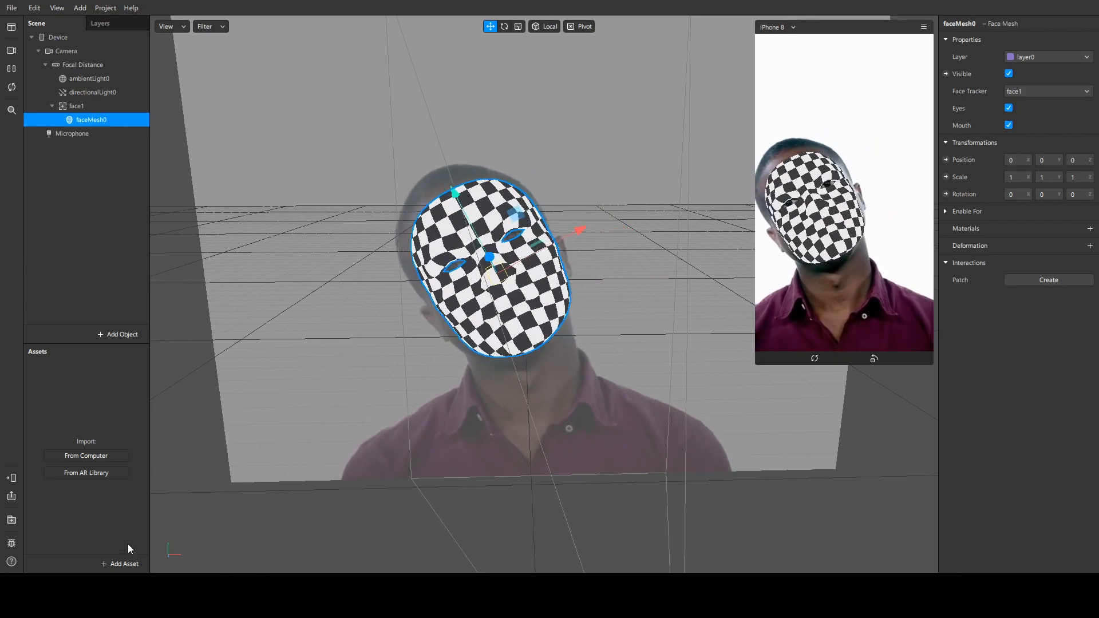
Import unicorns_mask.png from the computer and turn off its texture compression
{"action": "left_click", "coordinate": [120, 563]}
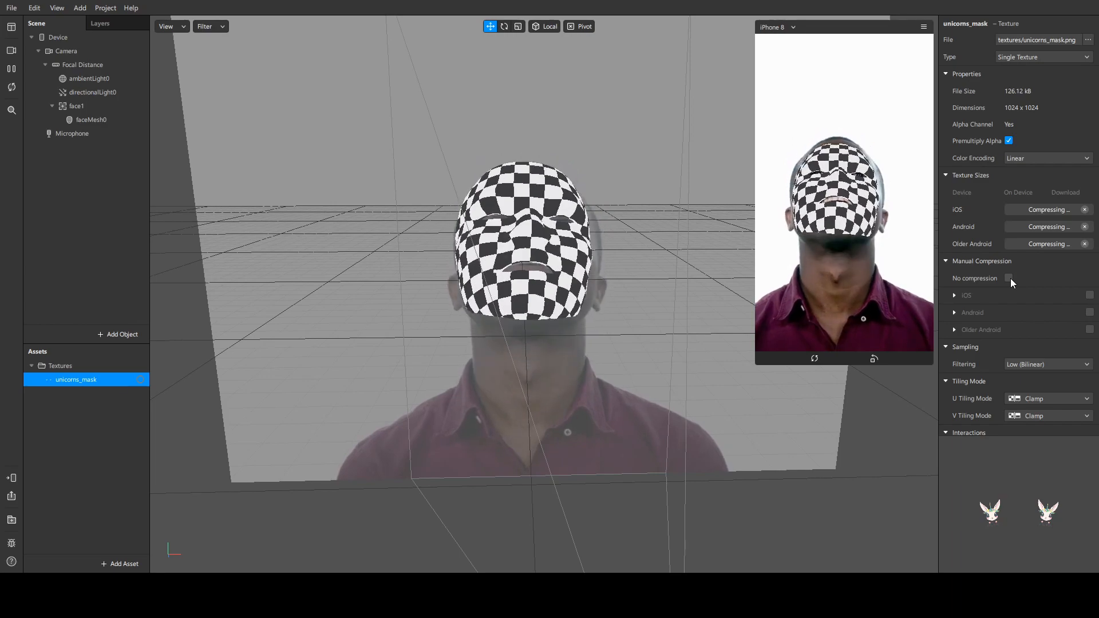
{"action": "left_click", "coordinate": [1009, 278]}
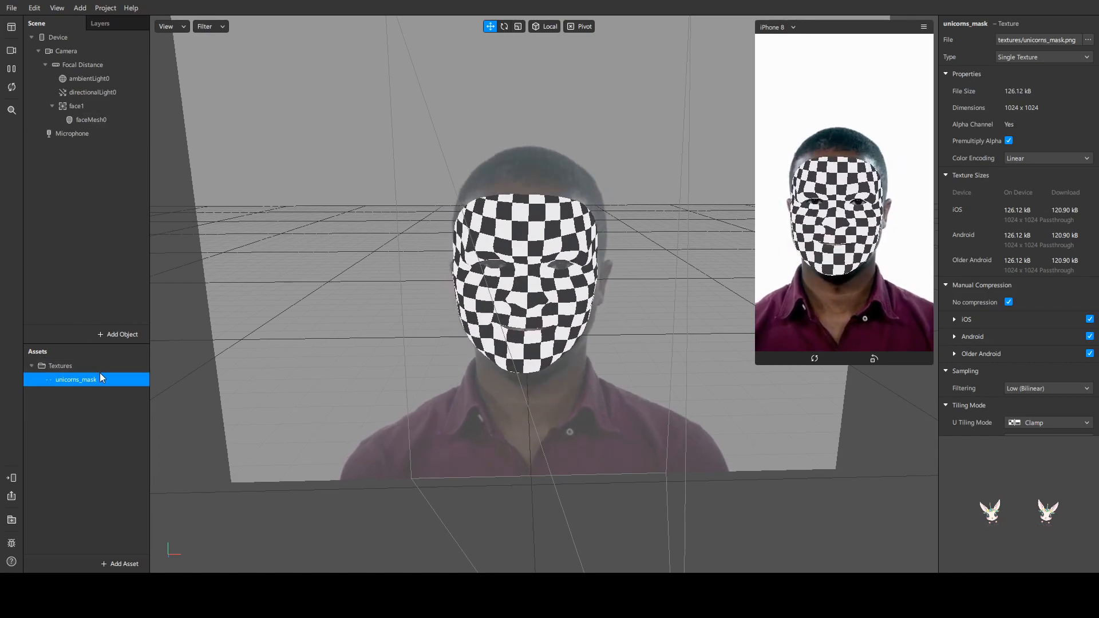
Add a new material, material0, to faceMesh0 and select it in Assets
{"action": "left_click", "coordinate": [89, 119]}
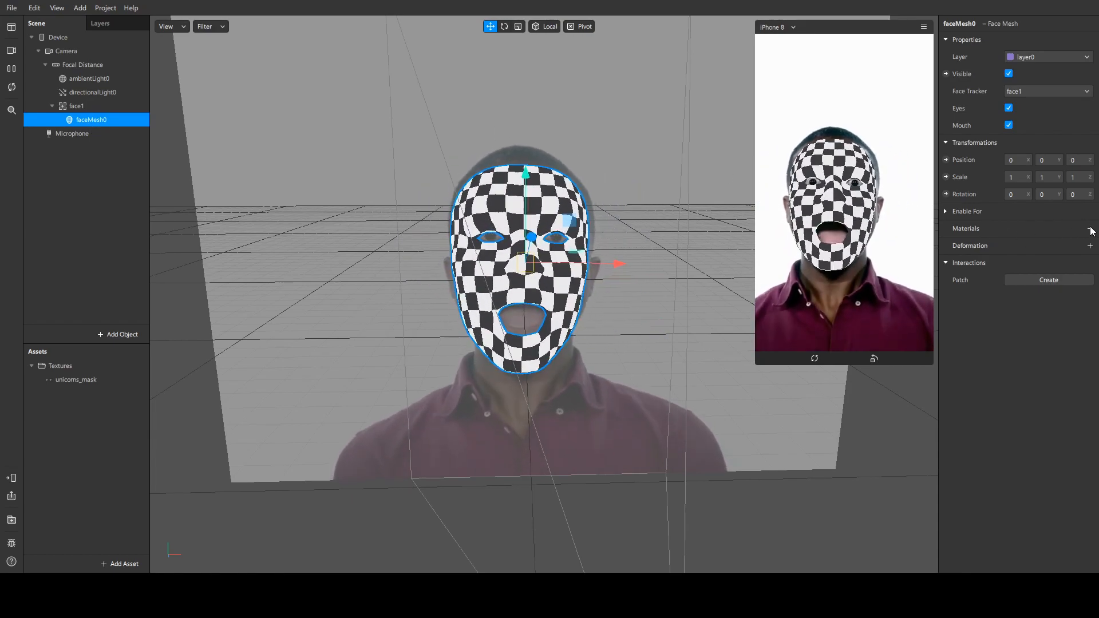
{"action": "left_click", "coordinate": [1088, 229]}
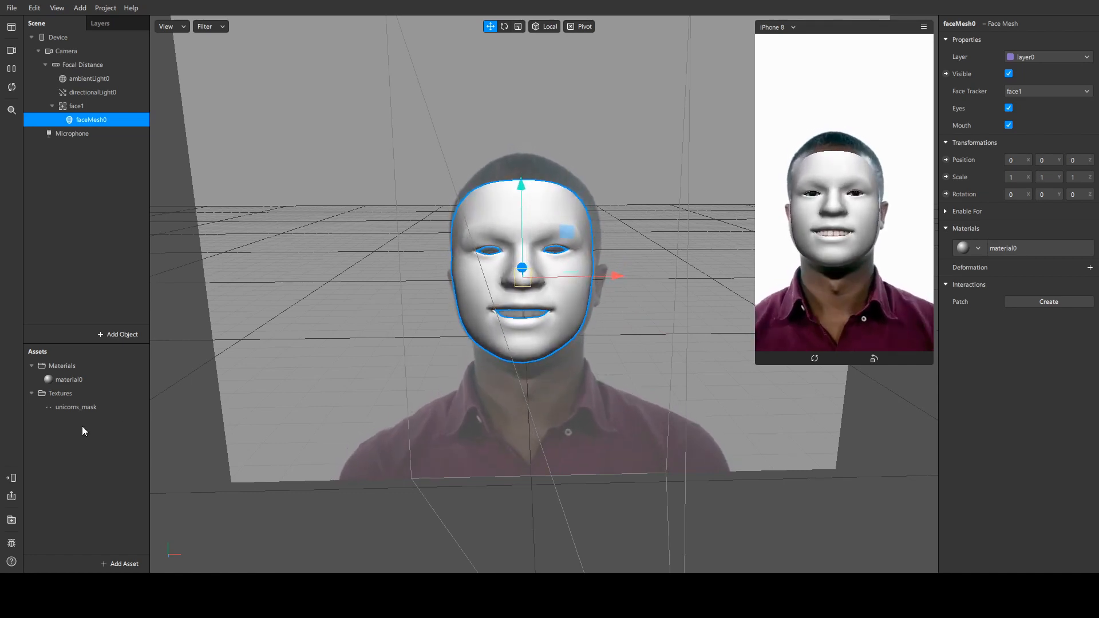
{"action": "left_click", "coordinate": [69, 379]}
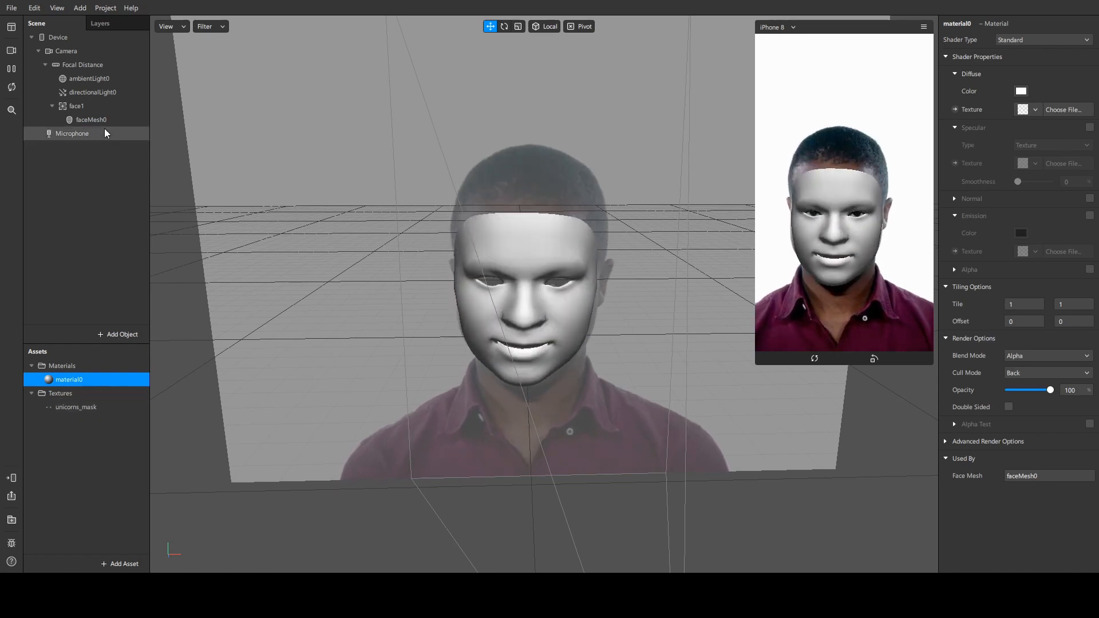
Set material0's diffuse texture to unicorns_mask, putting stickers on both cheeks
{"action": "left_click", "coordinate": [91, 119]}
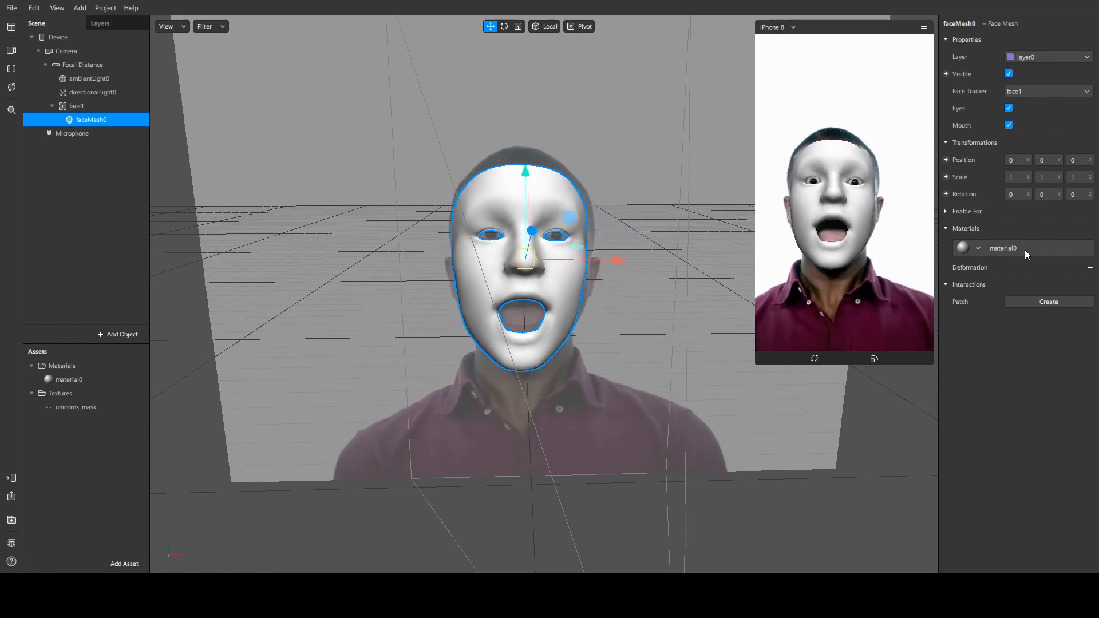
{"action": "left_click", "coordinate": [69, 379]}
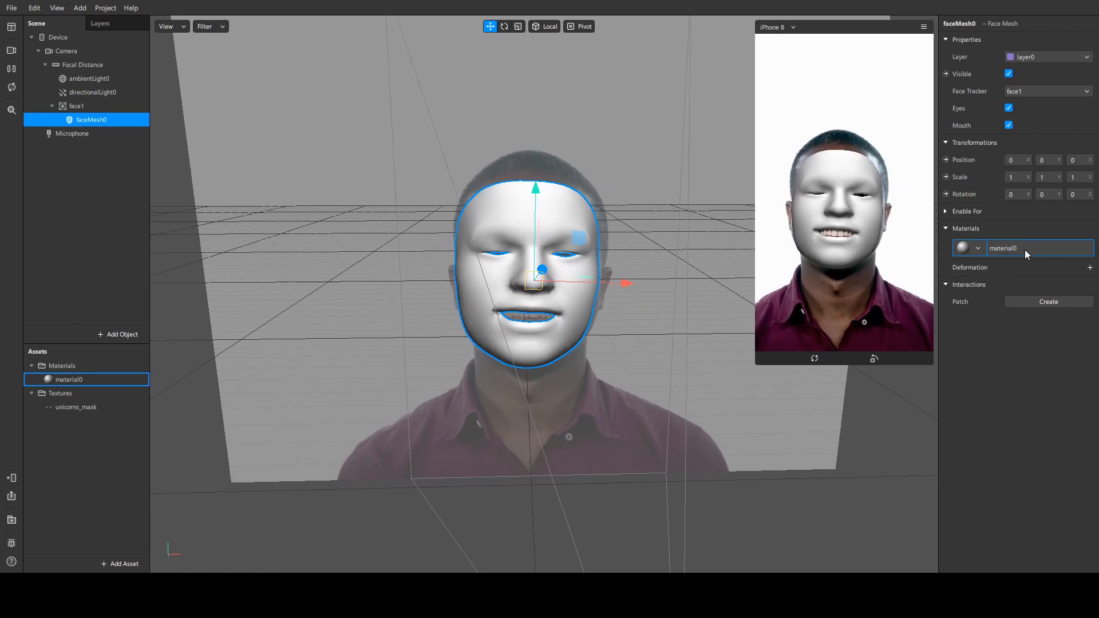
{"action": "left_click", "coordinate": [68, 379]}
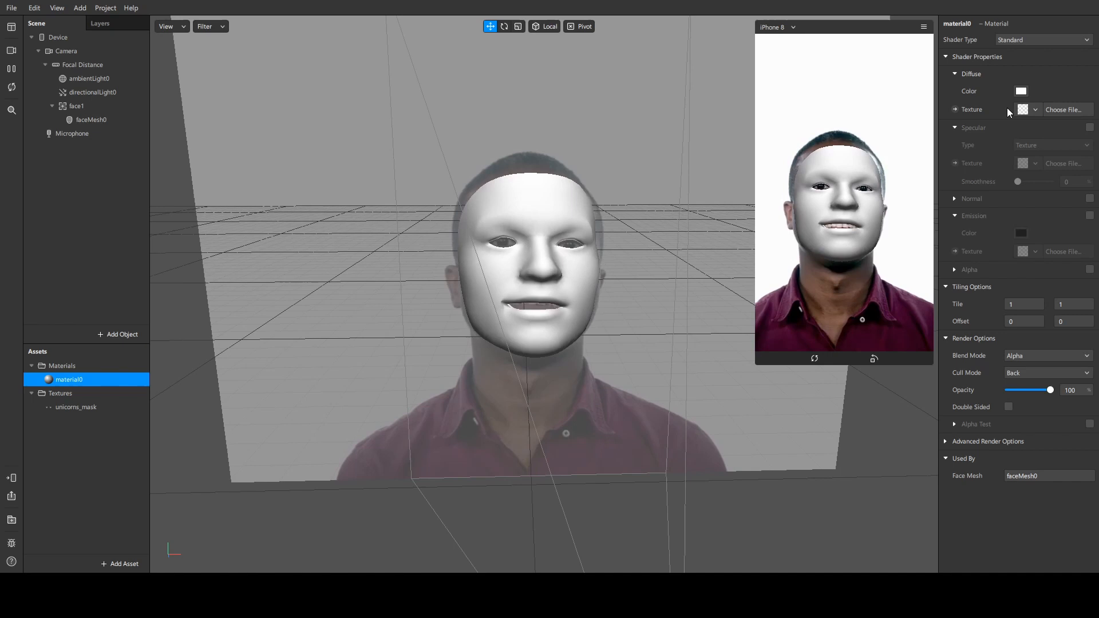
{"action": "left_click", "coordinate": [75, 407]}
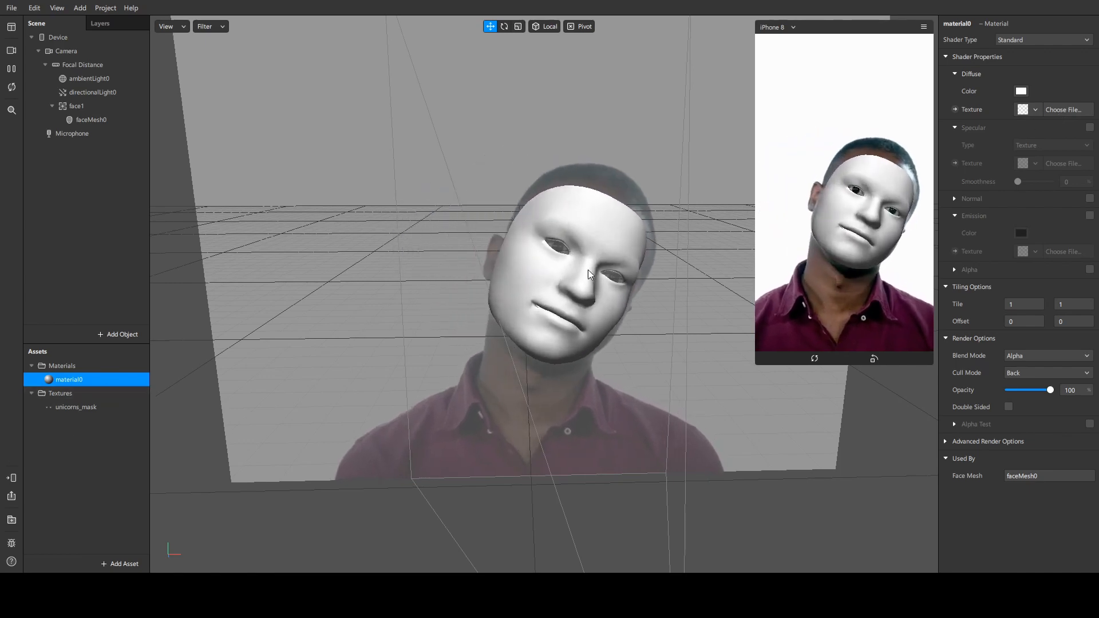
{"action": "left_click", "coordinate": [1025, 110]}
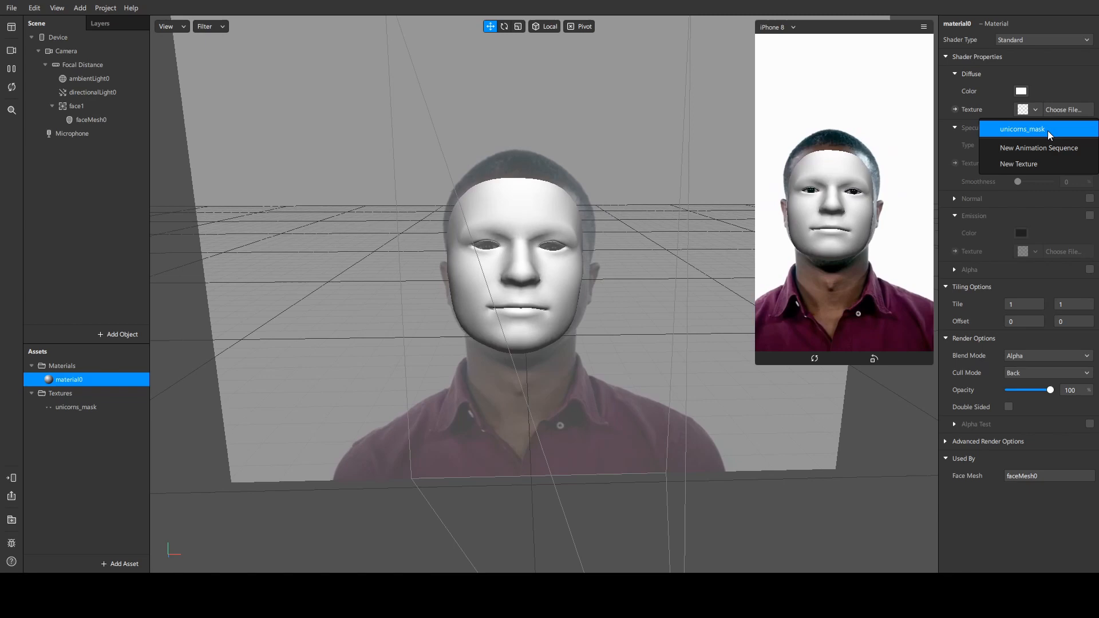
{"action": "left_click", "coordinate": [1023, 129]}
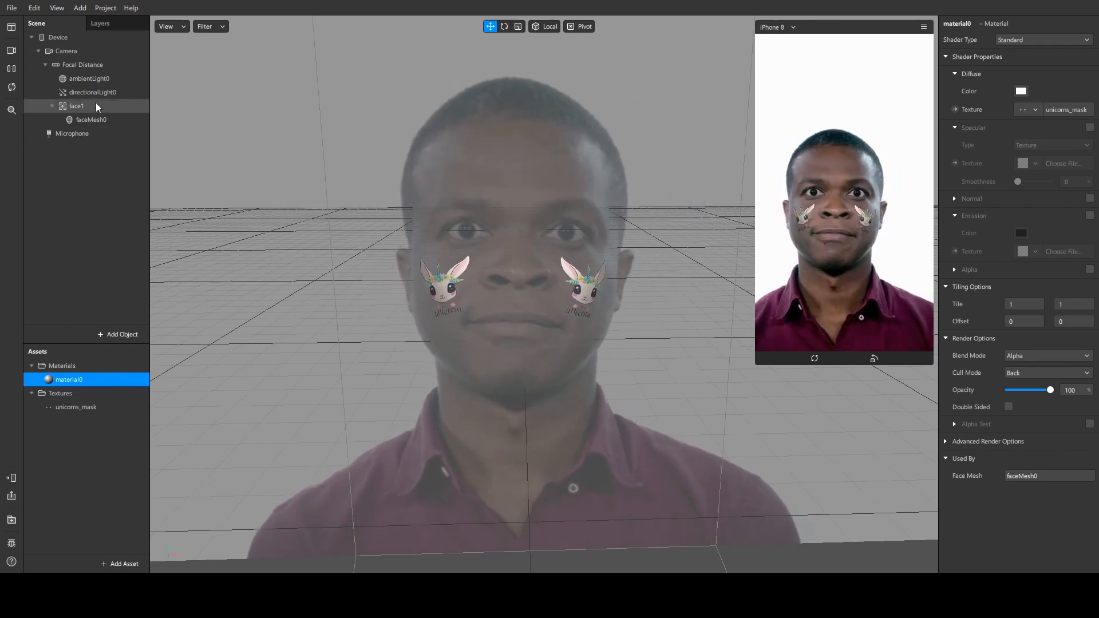
Add canvas0 under face1 with rectangle0 inside it
{"action": "left_click", "coordinate": [76, 106]}
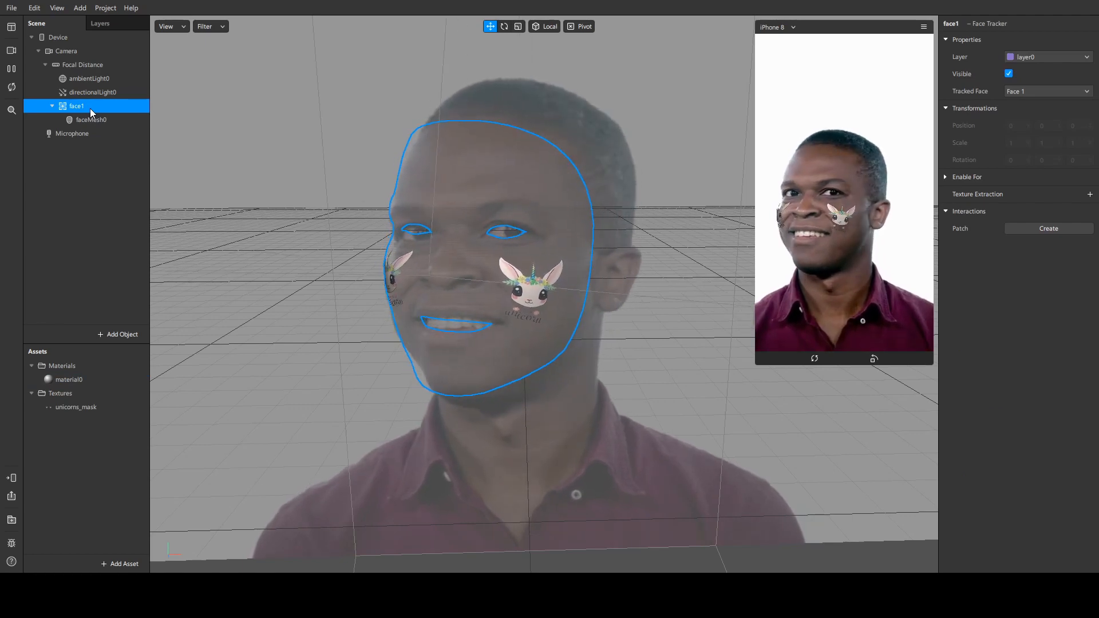
{"action": "right_click", "coordinate": [76, 105]}
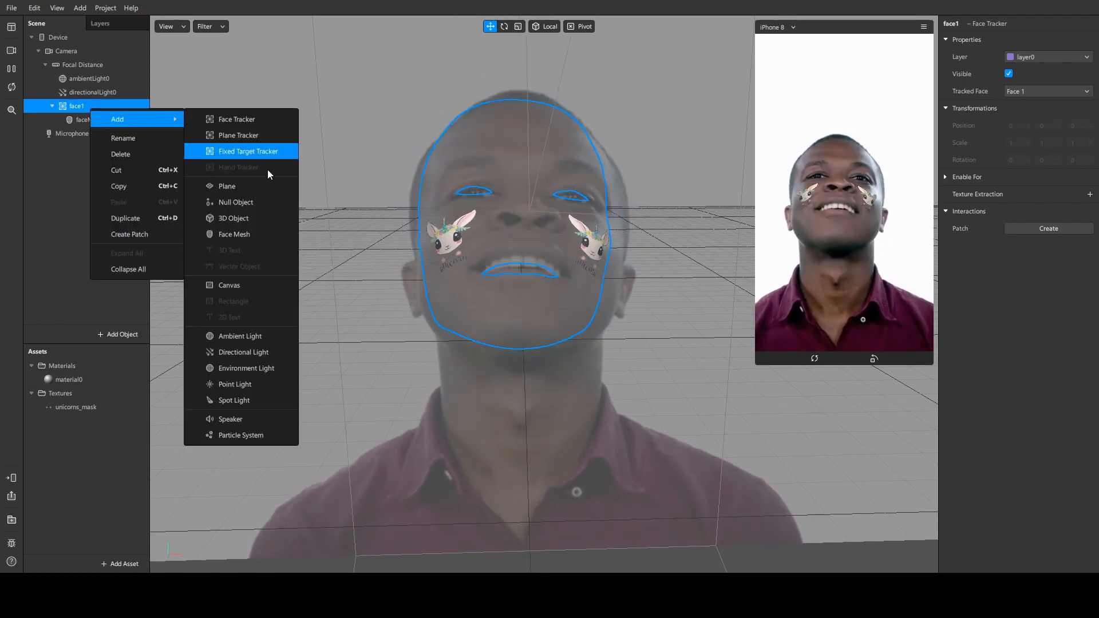
{"action": "mouse_move", "coordinate": [261, 290]}
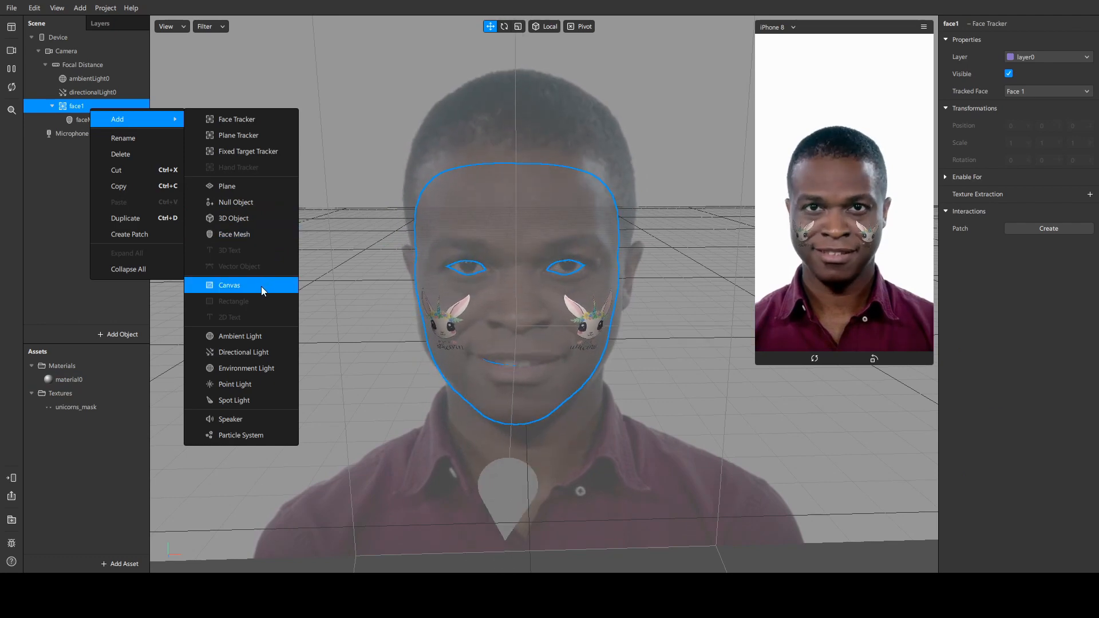
{"action": "left_click", "coordinate": [229, 285]}
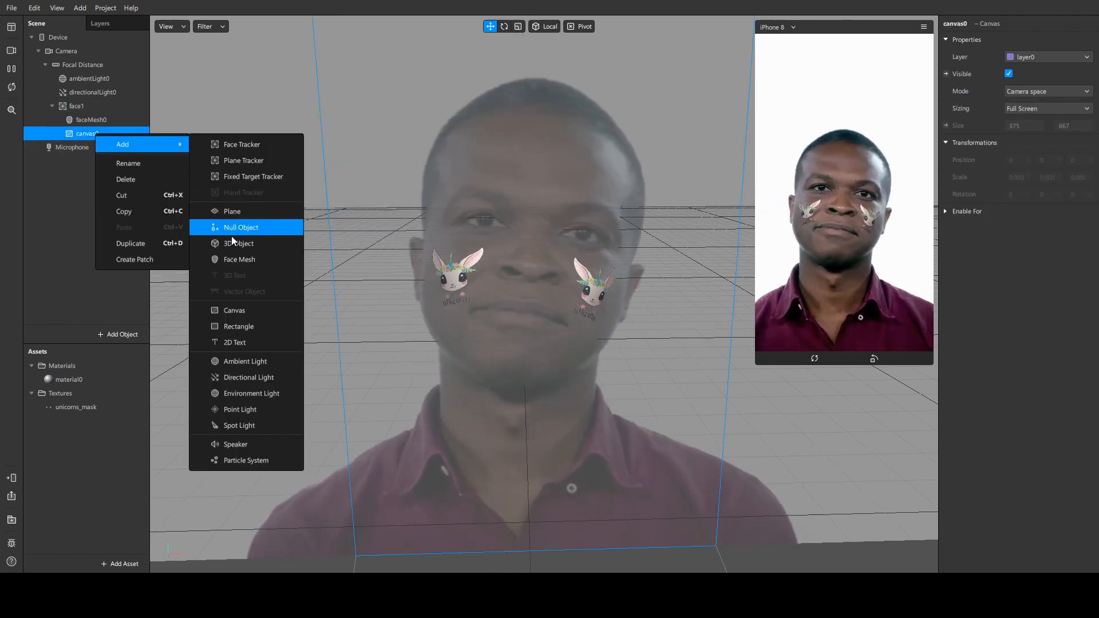
{"action": "left_click", "coordinate": [238, 326]}
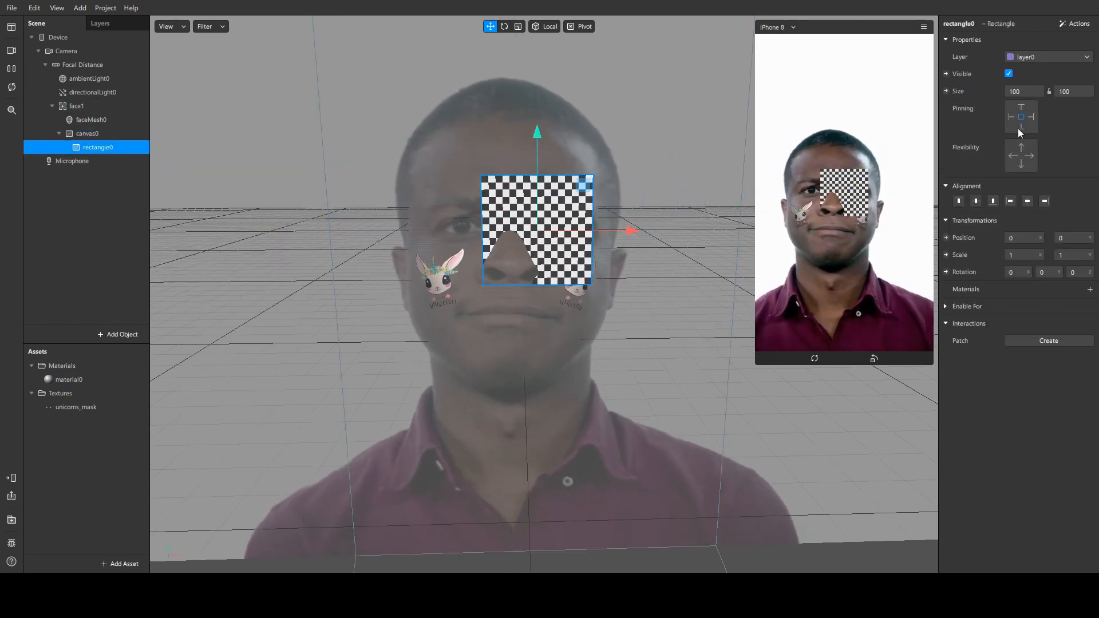
Create material1 for rectangle0 and set canvas0's mode to World space
{"action": "left_click", "coordinate": [1091, 288]}
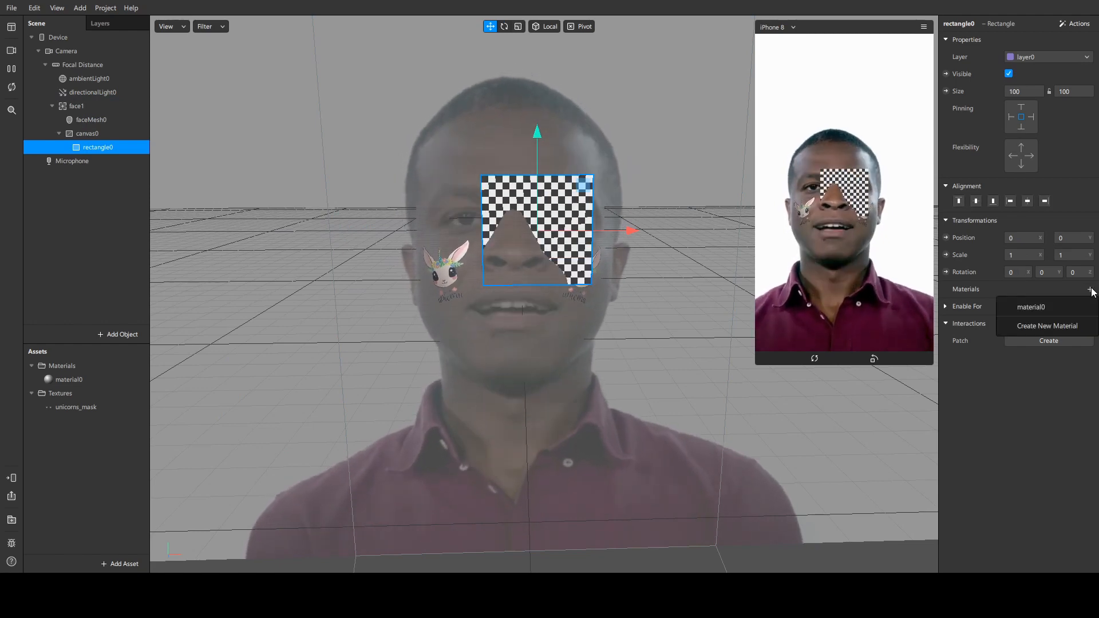
{"action": "left_click", "coordinate": [1048, 325]}
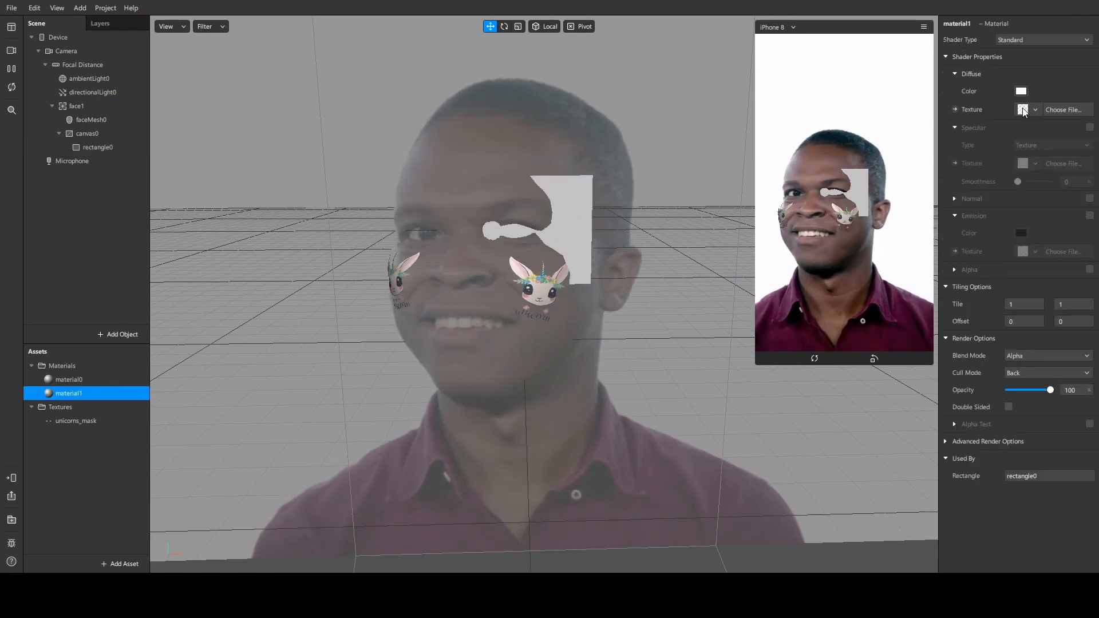
{"action": "left_click", "coordinate": [1022, 110]}
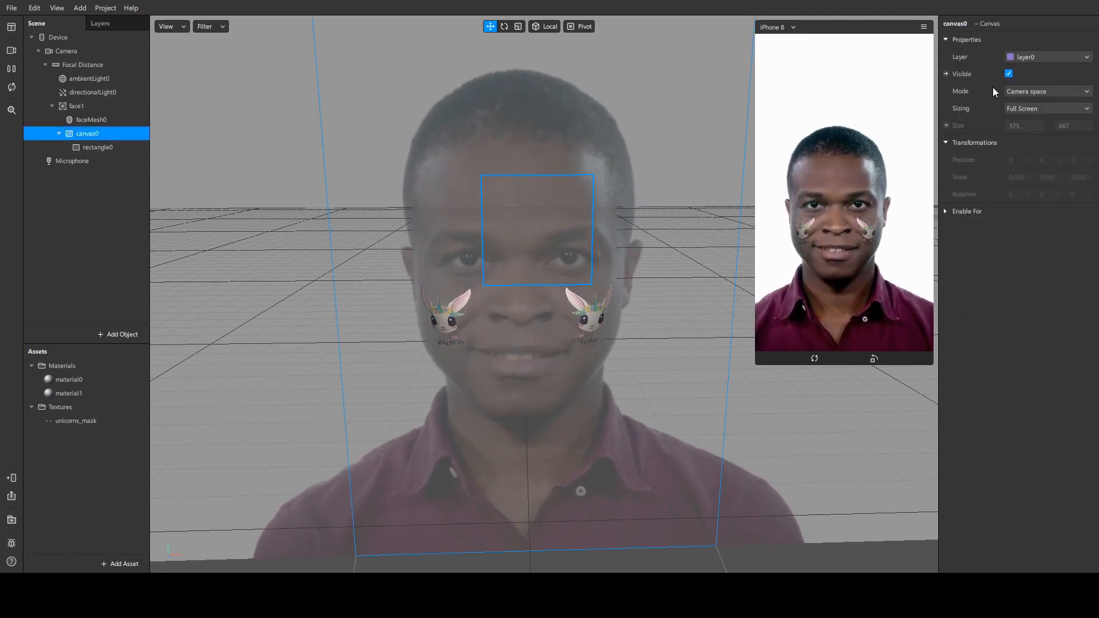
{"action": "left_click", "coordinate": [1044, 92]}
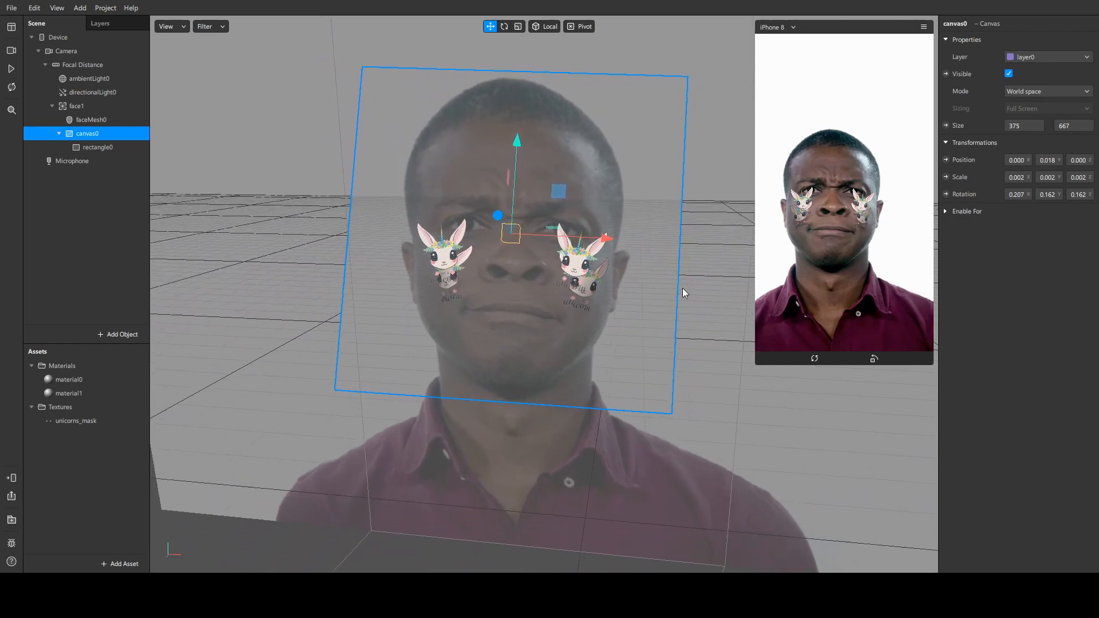
{"action": "right_click", "coordinate": [87, 133]}
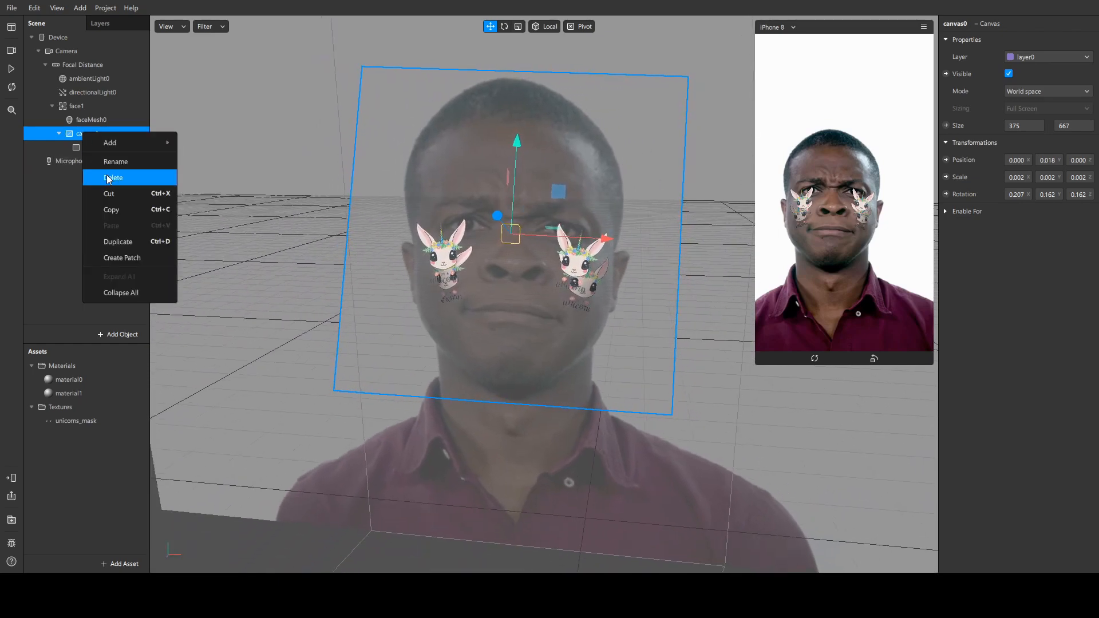
Delete canvas0 with its rectangle and remove material1, leaving material0
{"action": "left_click", "coordinate": [113, 177]}
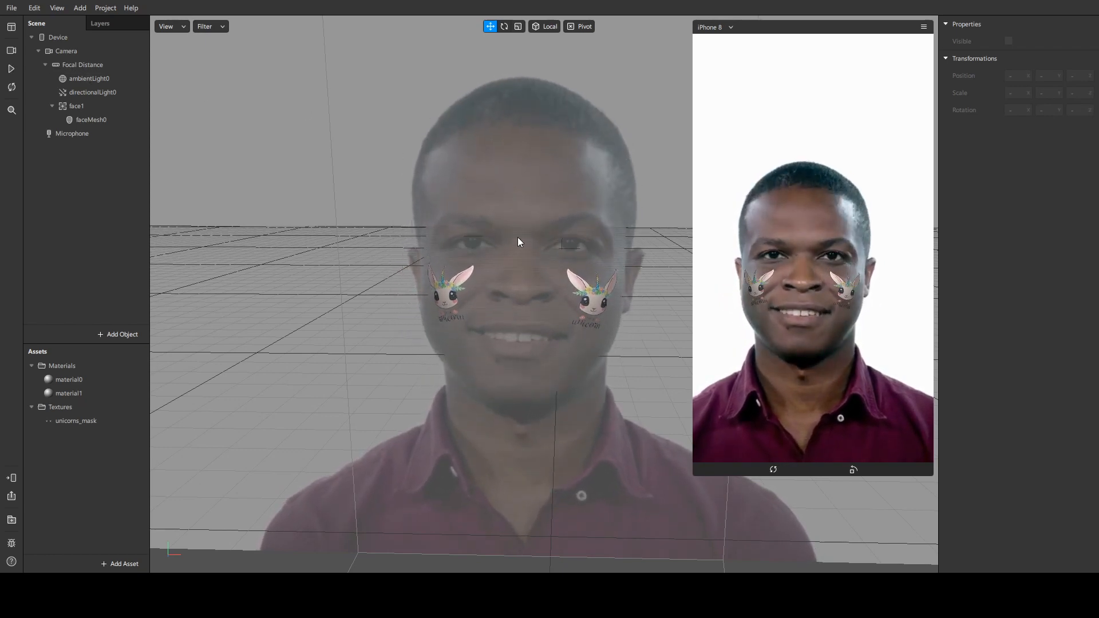
{"action": "left_click", "coordinate": [69, 379]}
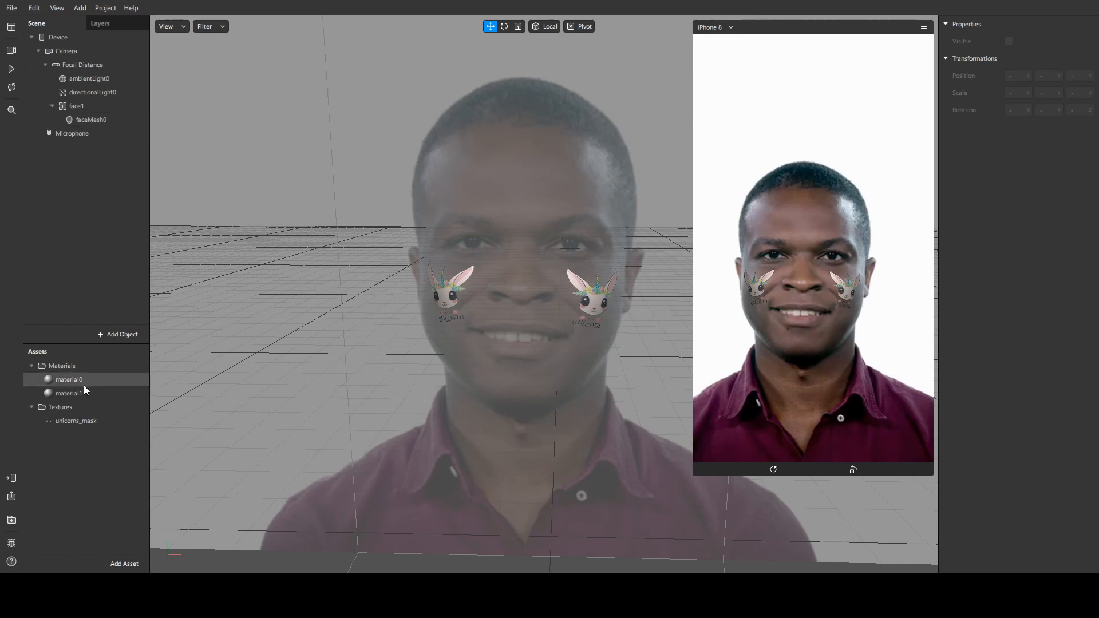
{"action": "left_click", "coordinate": [69, 392]}
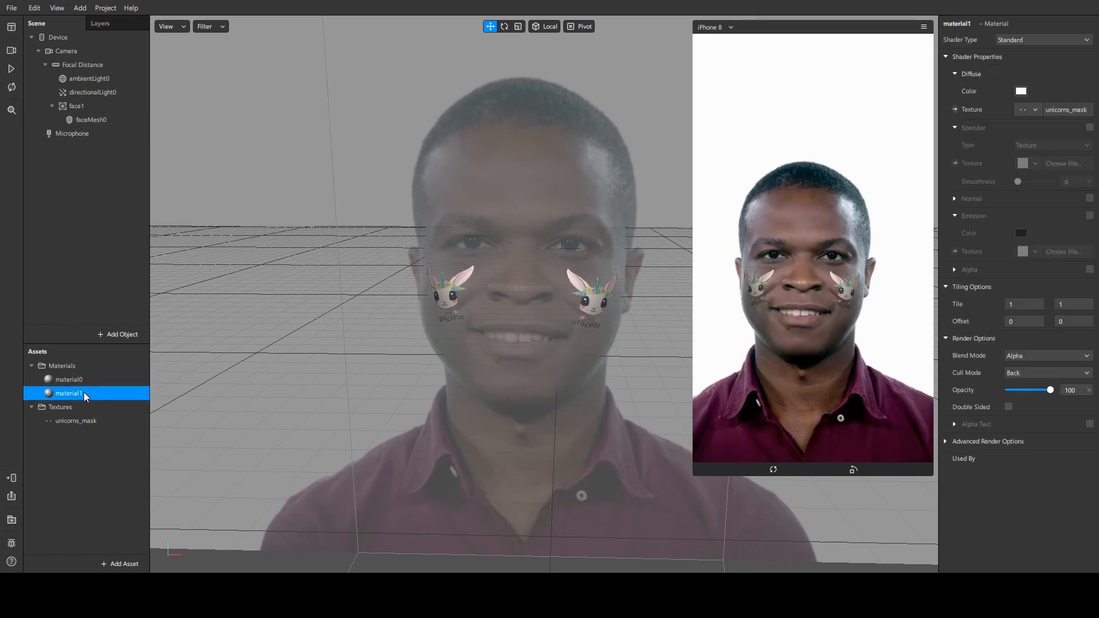
{"action": "left_click", "coordinate": [69, 379]}
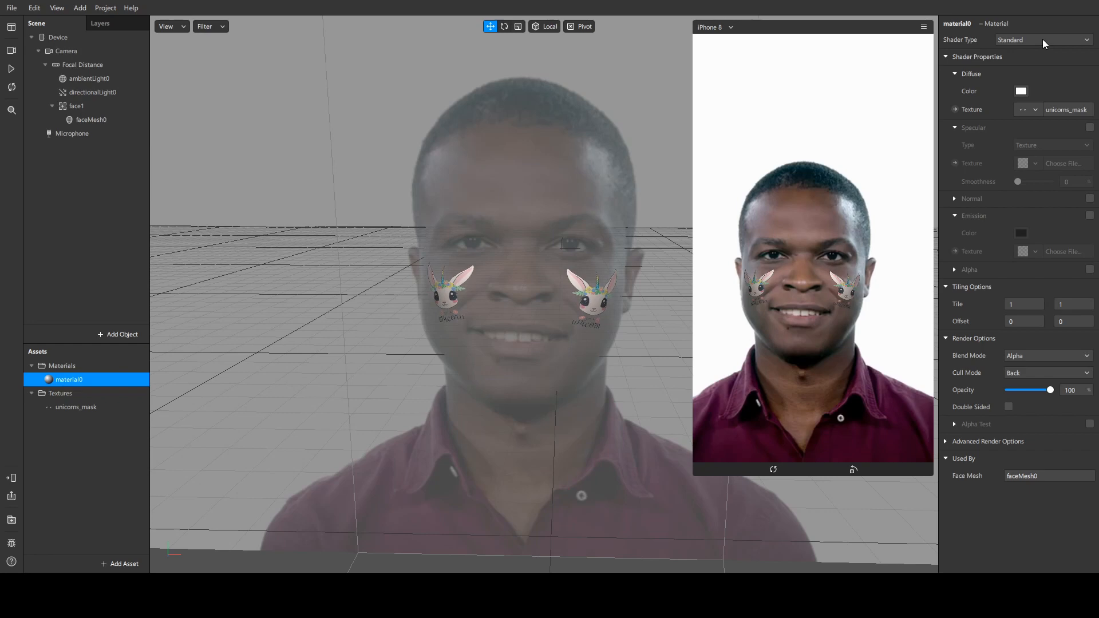
Give material0 the Flat shader with unicorns_mask as its diffuse texture
{"action": "left_click", "coordinate": [1043, 39]}
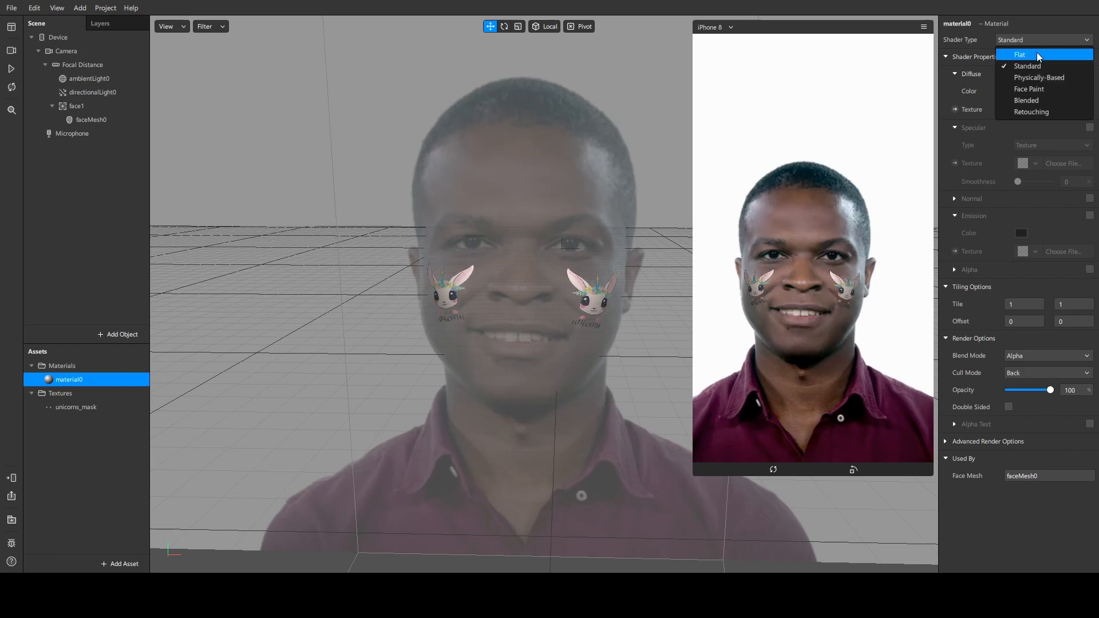
{"action": "left_click", "coordinate": [1019, 55]}
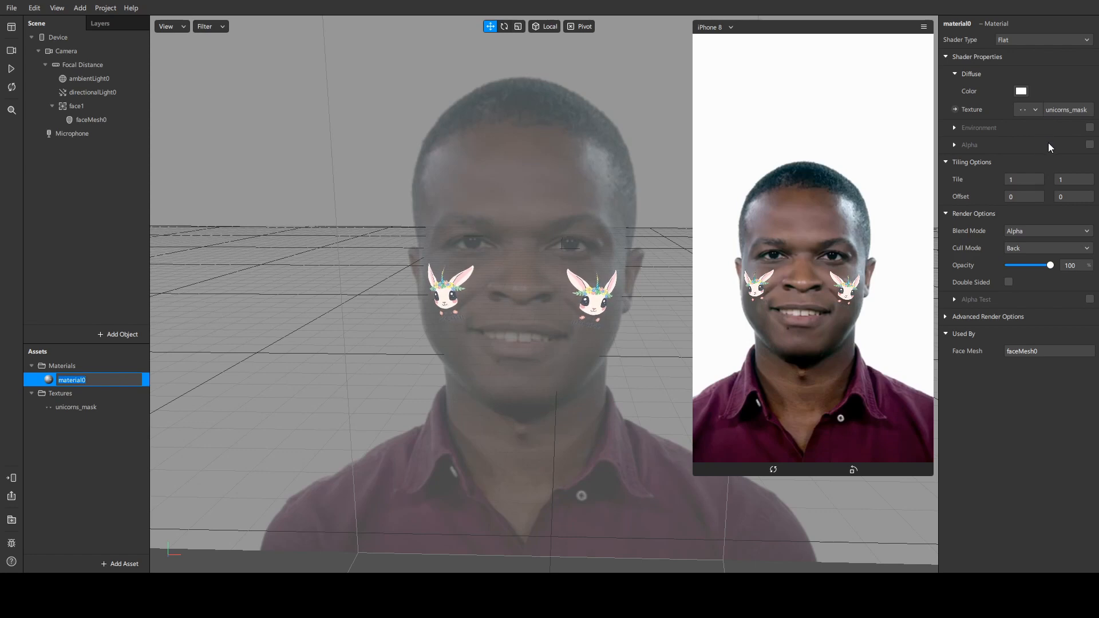
{"action": "left_click", "coordinate": [1026, 109]}
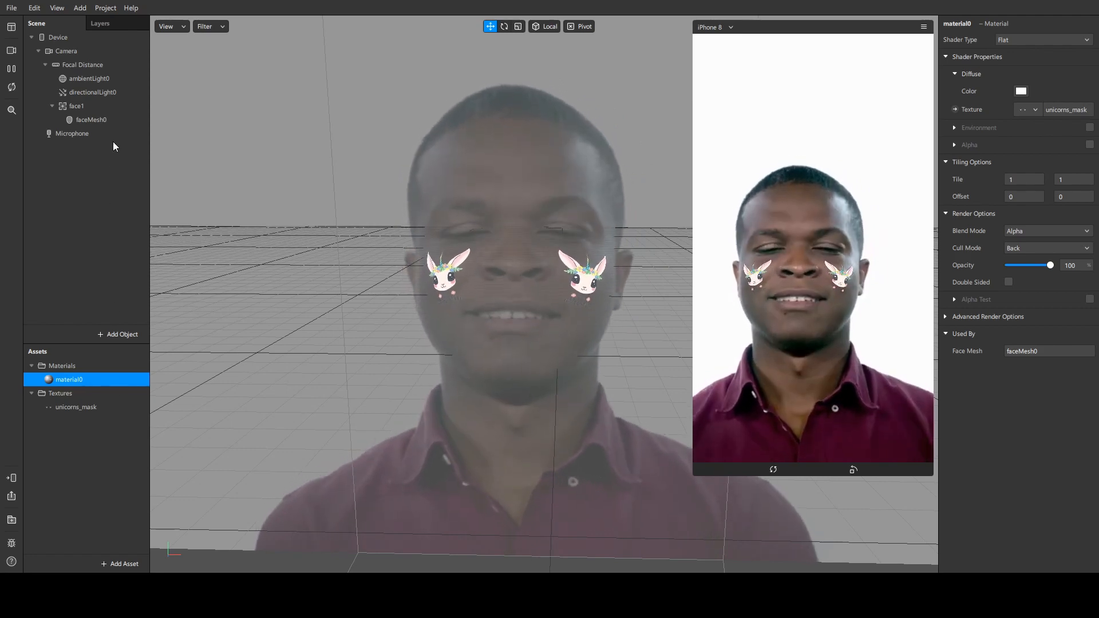
{"action": "left_click", "coordinate": [92, 120]}
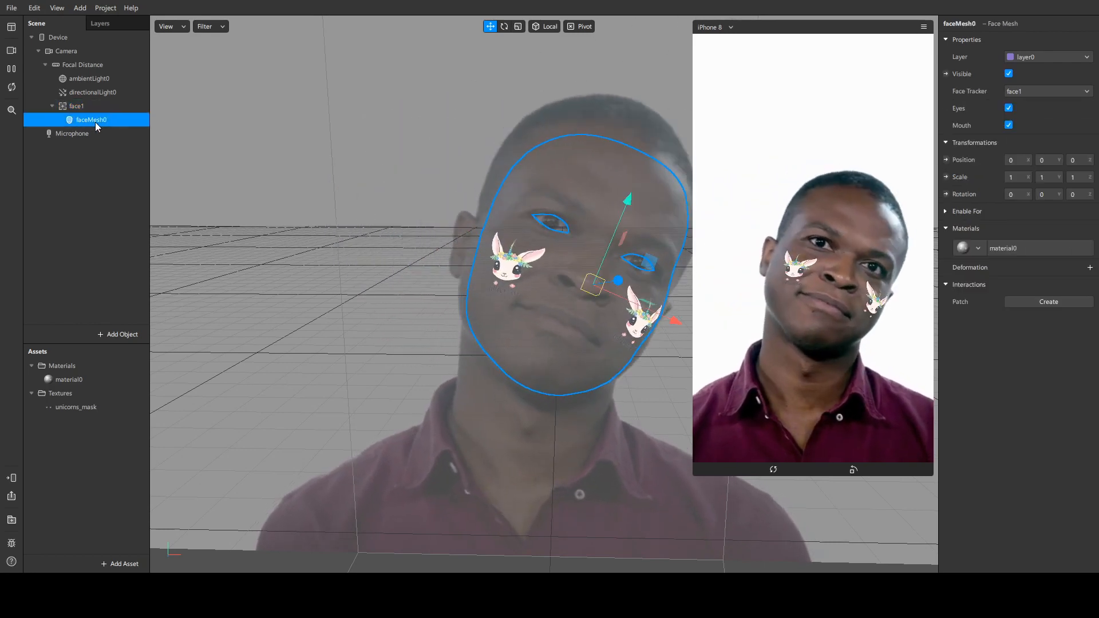
{"action": "mouse_move", "coordinate": [10, 495]}
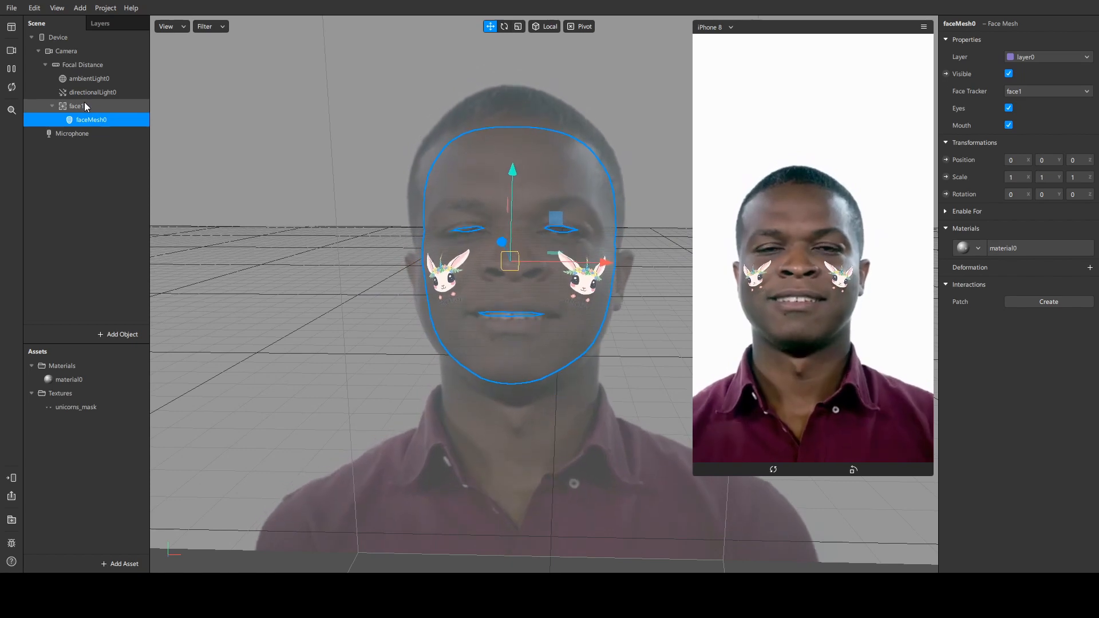
Add a second Face Mesh under face1, toggle its visibility, and rename it faceSmooth
{"action": "right_click", "coordinate": [76, 105]}
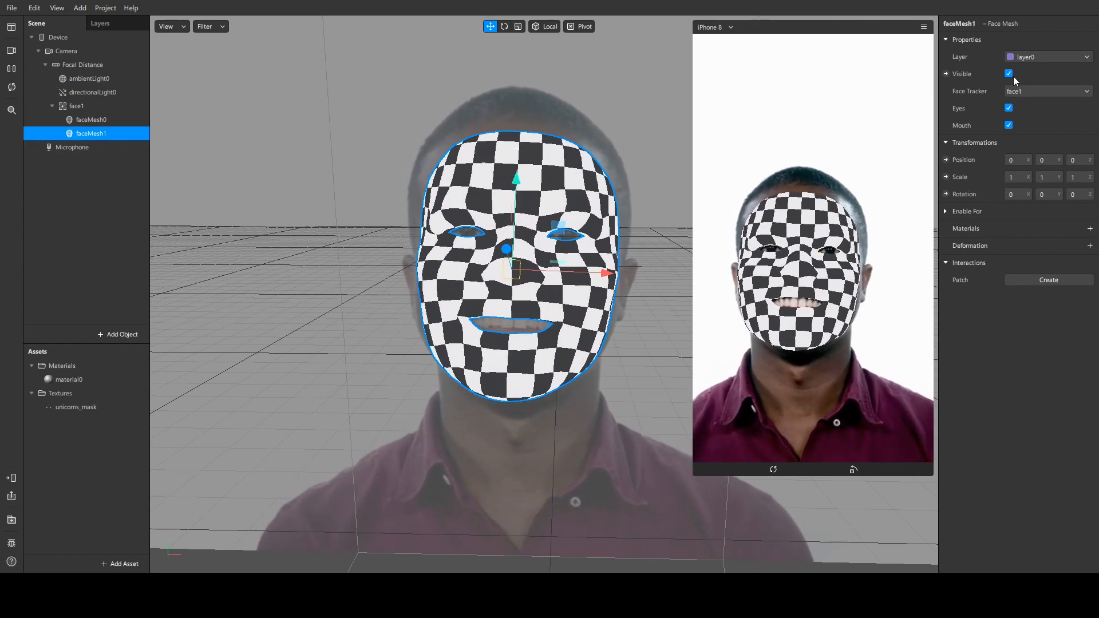
{"action": "left_click", "coordinate": [1007, 74]}
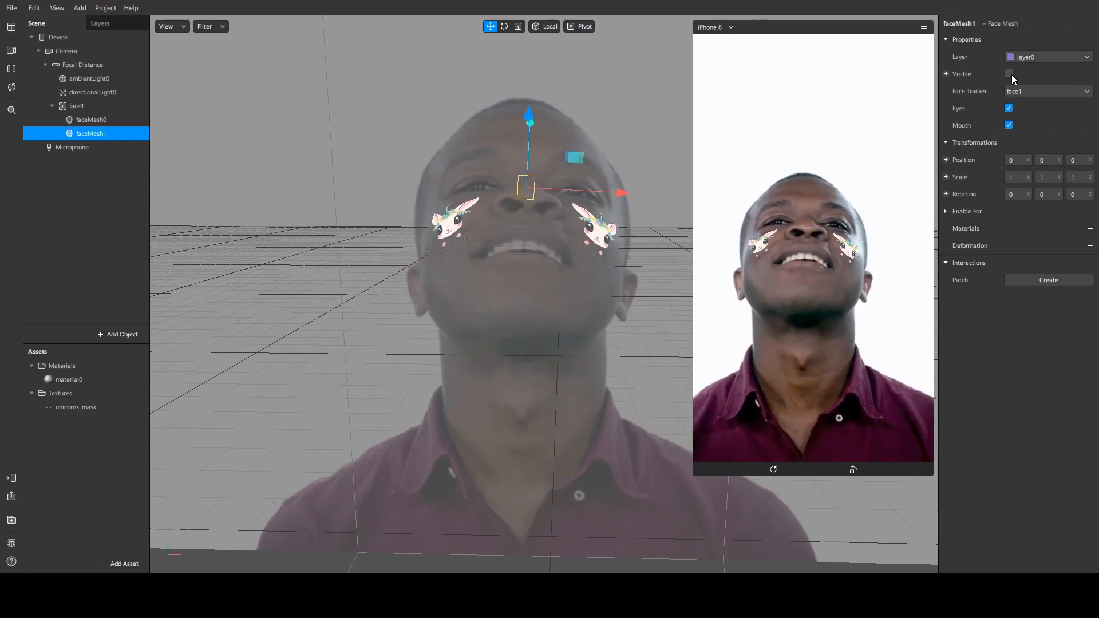
{"action": "left_click", "coordinate": [1008, 73]}
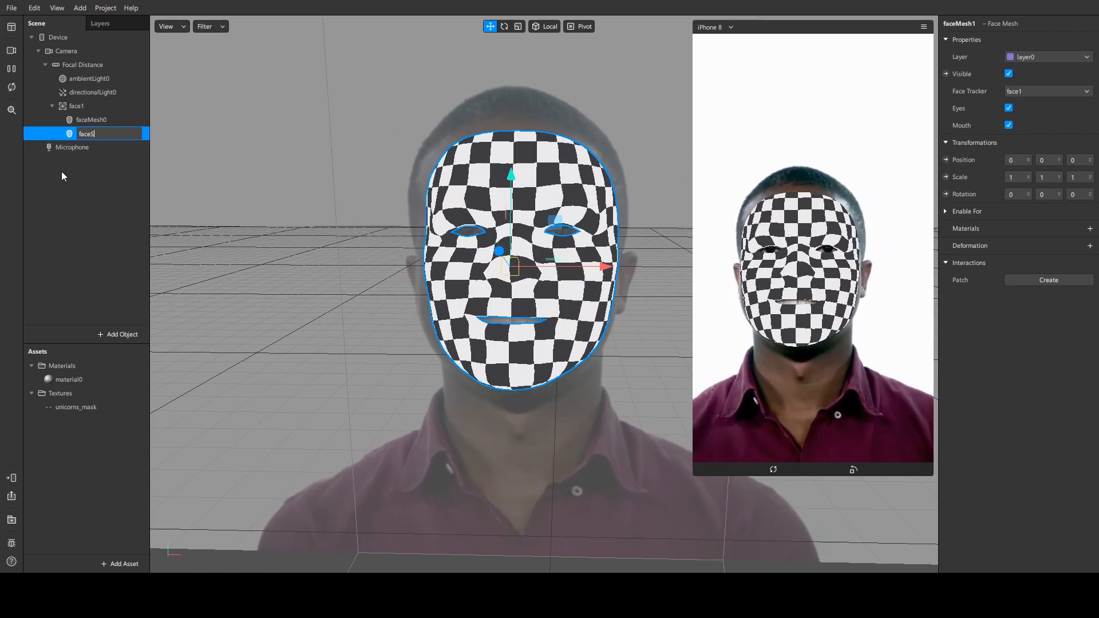
{"action": "type", "text": "faceSmooth"}
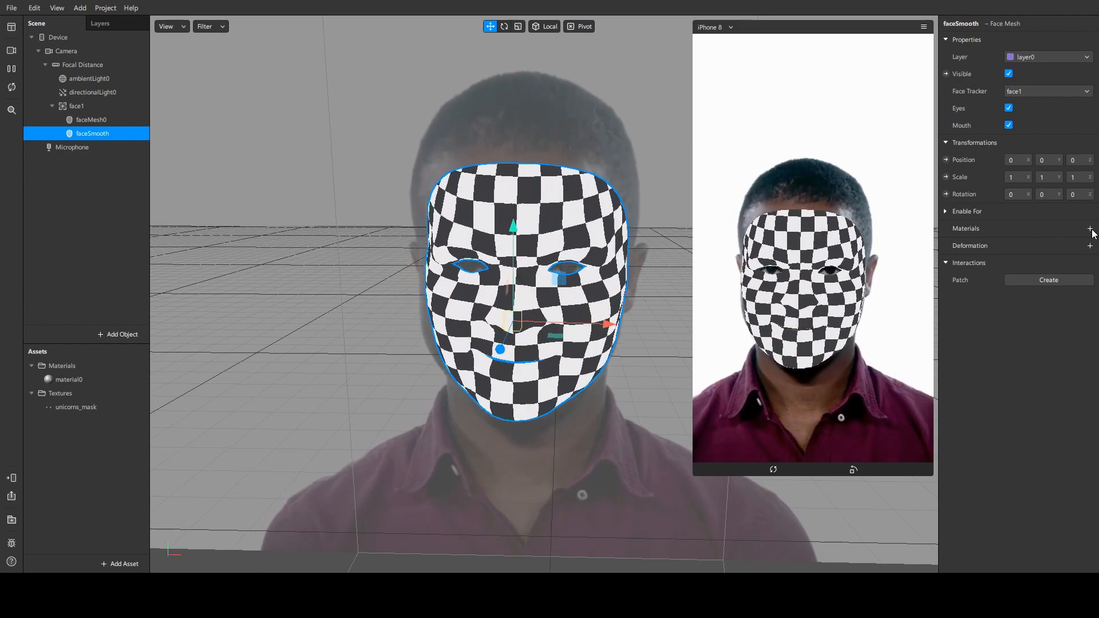
Create a new material for faceSmooth and rename it matSmooth in Assets
{"action": "left_click", "coordinate": [1090, 229]}
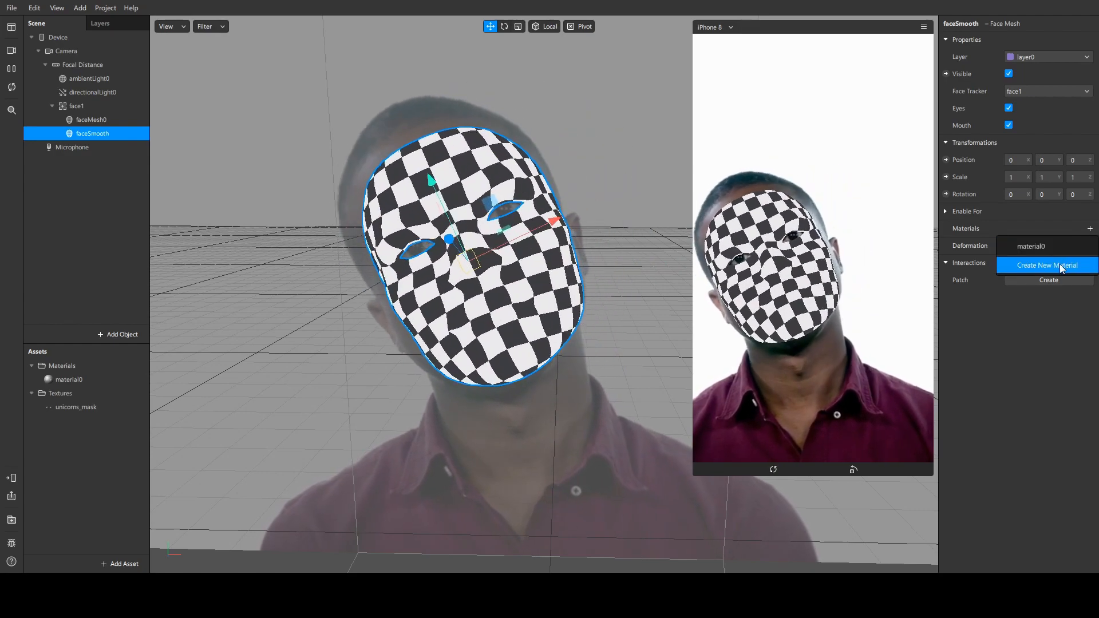
{"action": "left_click", "coordinate": [1044, 265]}
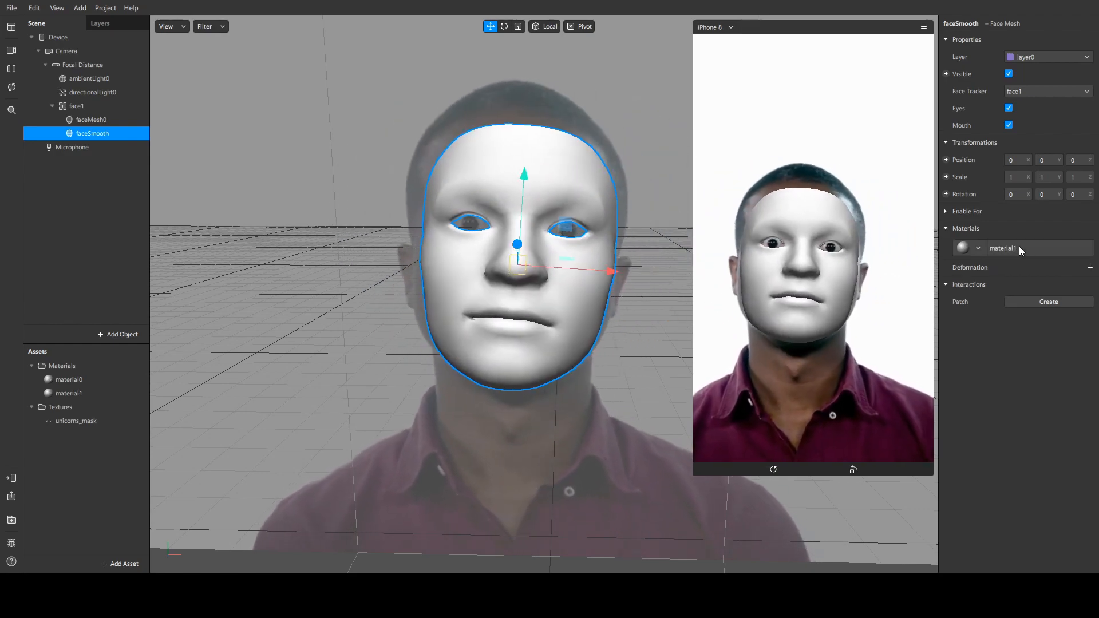
{"action": "left_click", "coordinate": [70, 393]}
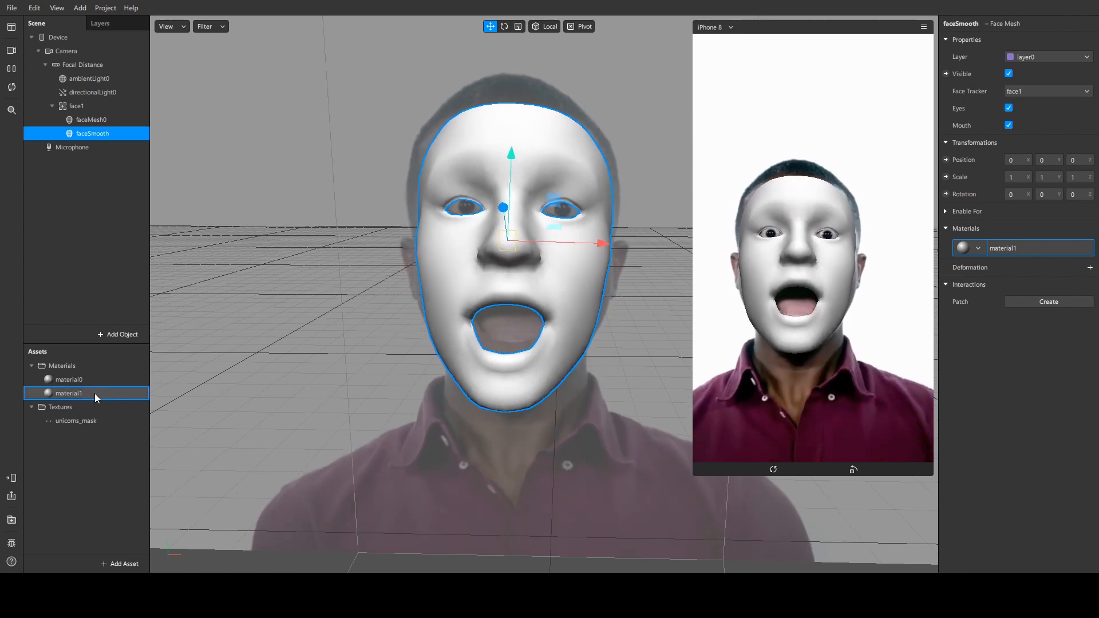
{"action": "double_click", "coordinate": [71, 393]}
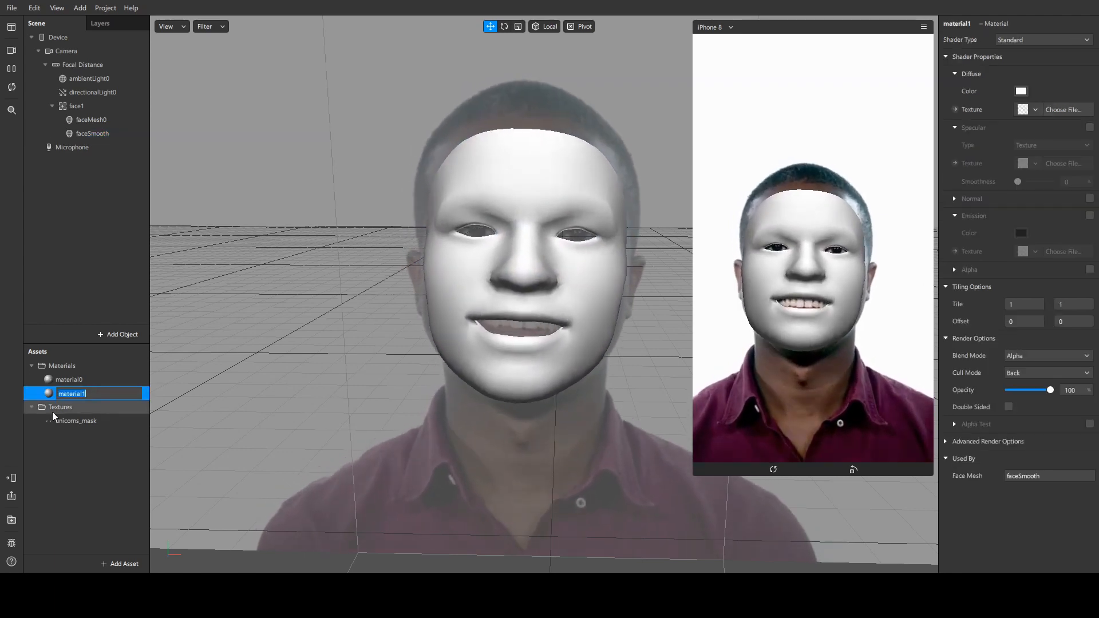
{"action": "type", "text": "matSmooth"}
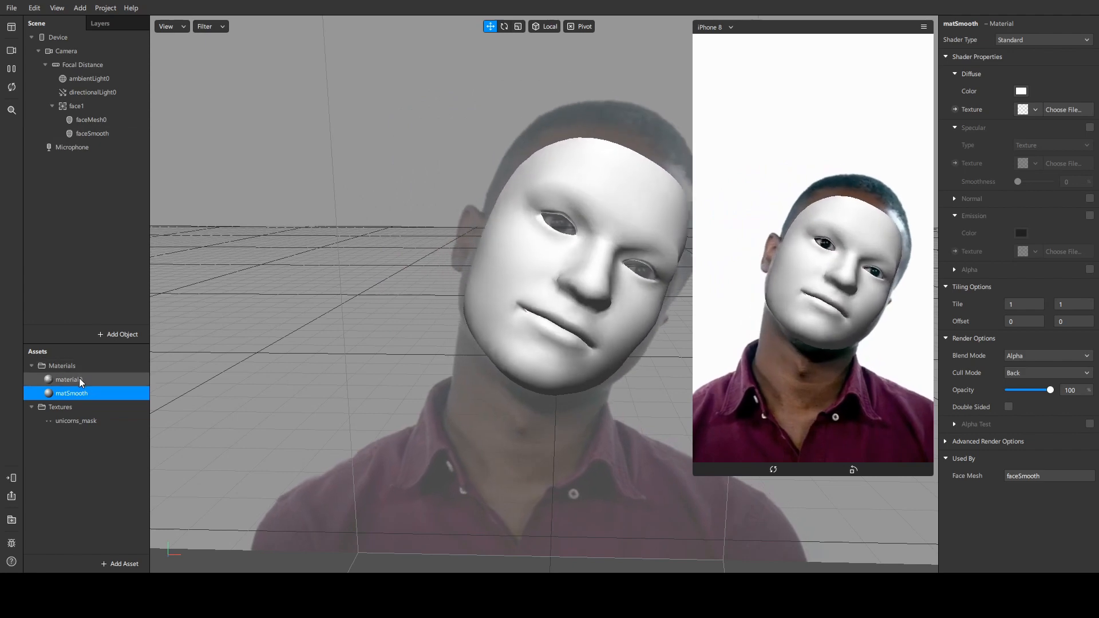
Compare the sticker material's settings, then bring up matSmooth's settings
{"action": "left_click", "coordinate": [67, 379]}
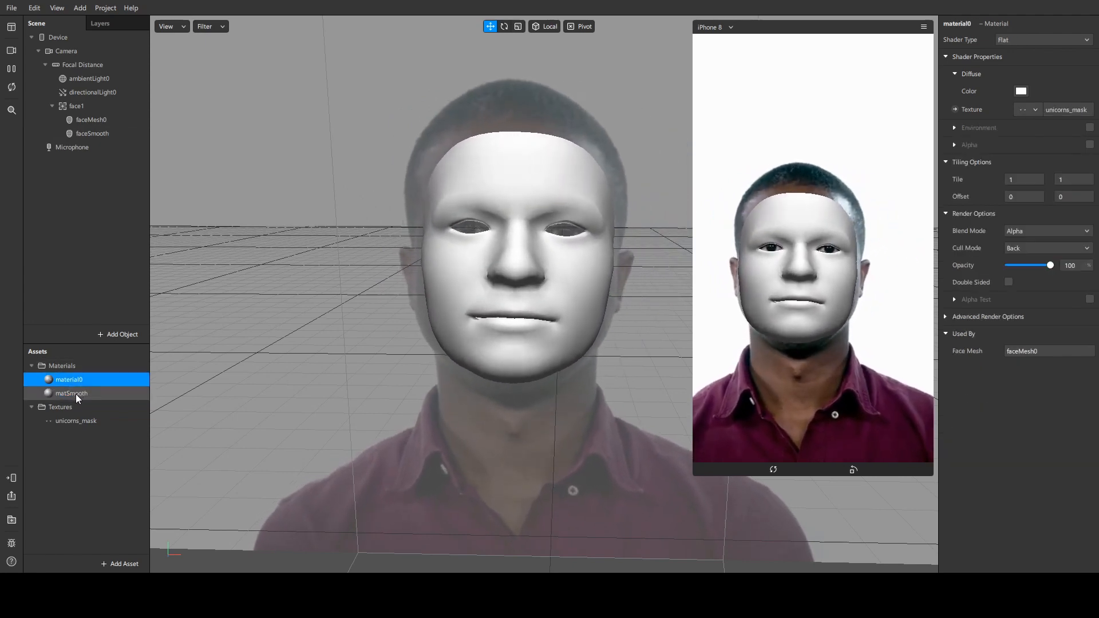
{"action": "left_click", "coordinate": [70, 393]}
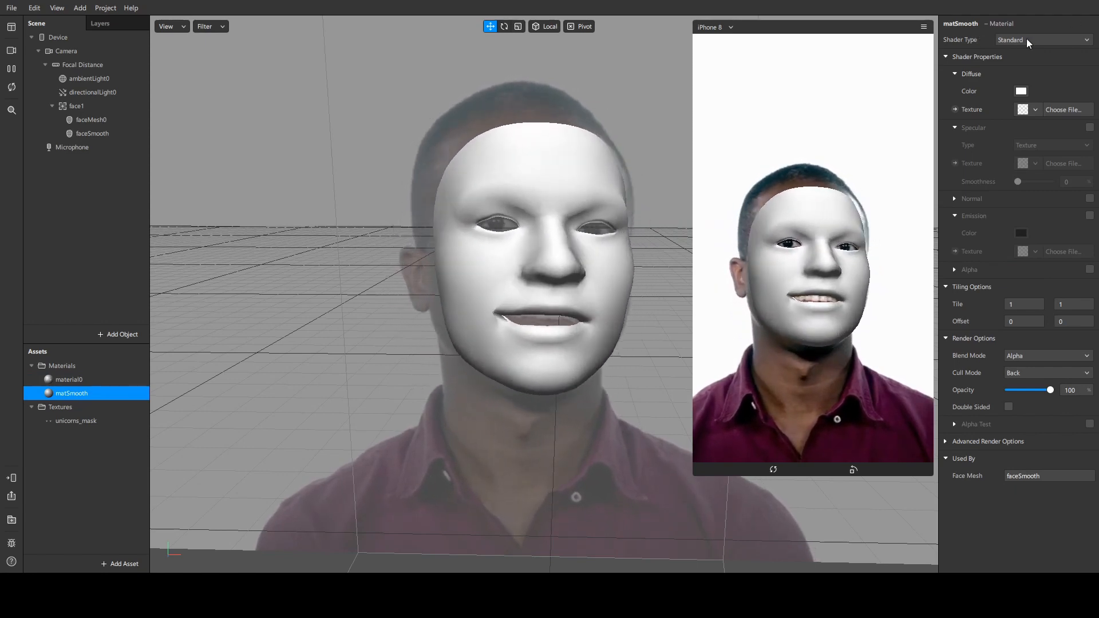
Switch matSmooth to the Retouching shader with Full Screen enabled
{"action": "left_click", "coordinate": [1043, 40]}
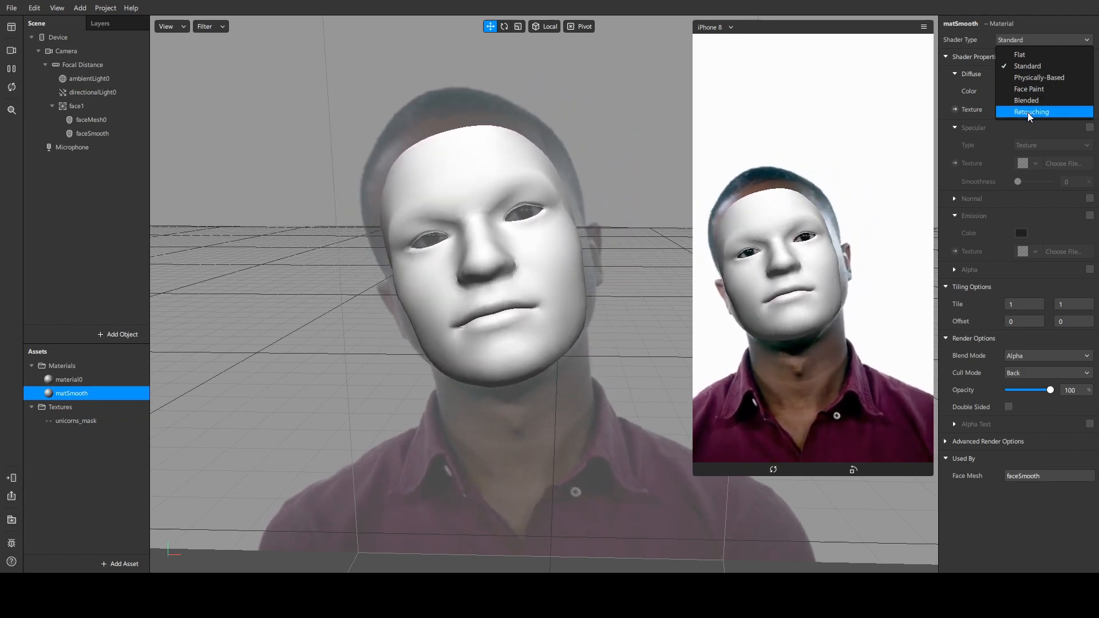
{"action": "left_click", "coordinate": [1031, 112]}
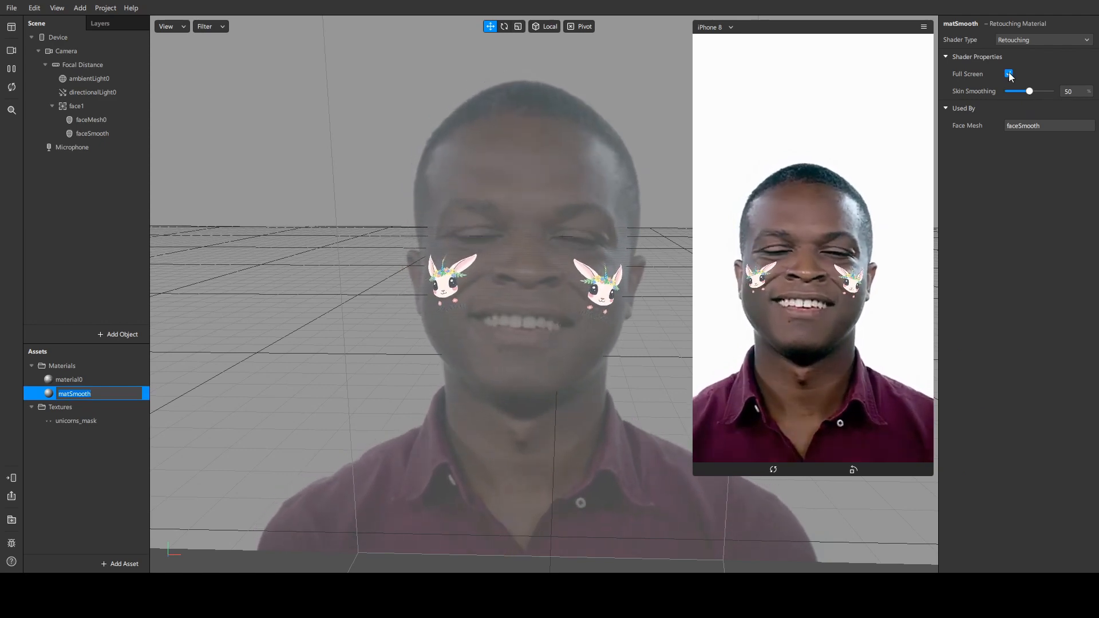
{"action": "left_click", "coordinate": [1008, 74]}
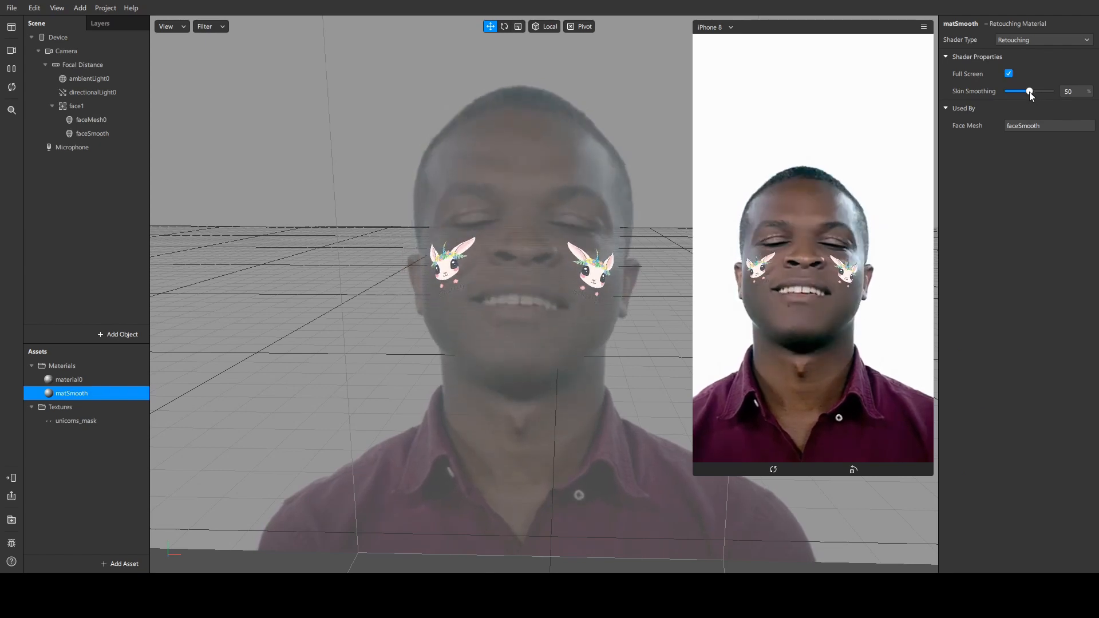
Adjust Skin Smoothing from max to zero and settle it at 82
{"action": "left_click_drag", "start_coordinate": [1029, 92], "coordinate": [1051, 91]}
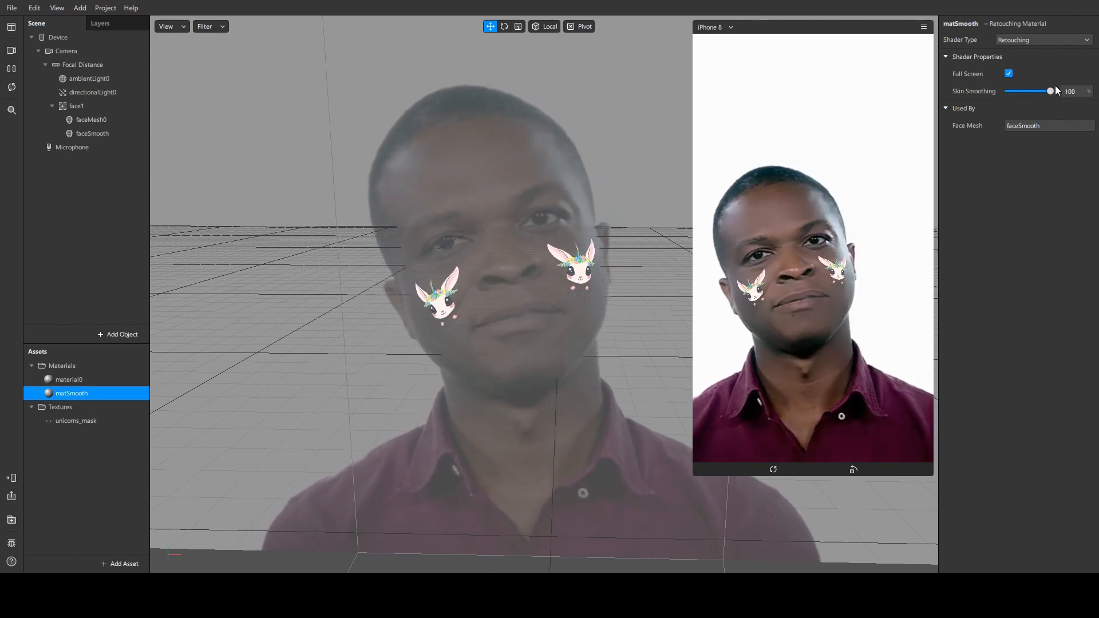
{"action": "left_click_drag", "start_coordinate": [1049, 91], "coordinate": [1007, 91]}
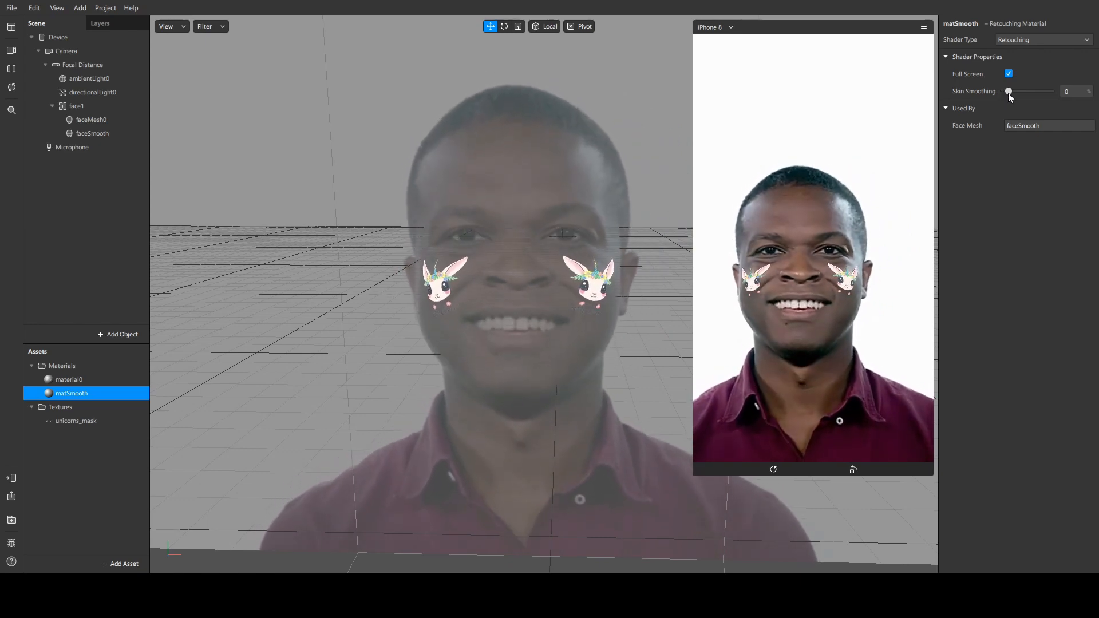
{"action": "left_click_drag", "start_coordinate": [1007, 92], "coordinate": [1037, 91]}
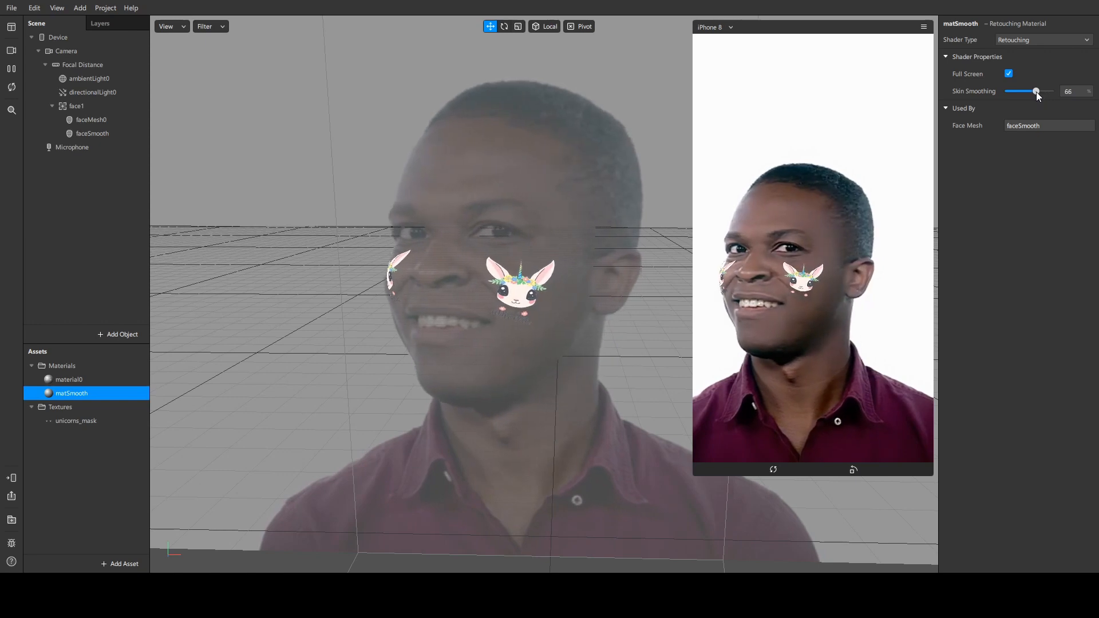
{"action": "left_click_drag", "start_coordinate": [1036, 92], "coordinate": [1040, 91]}
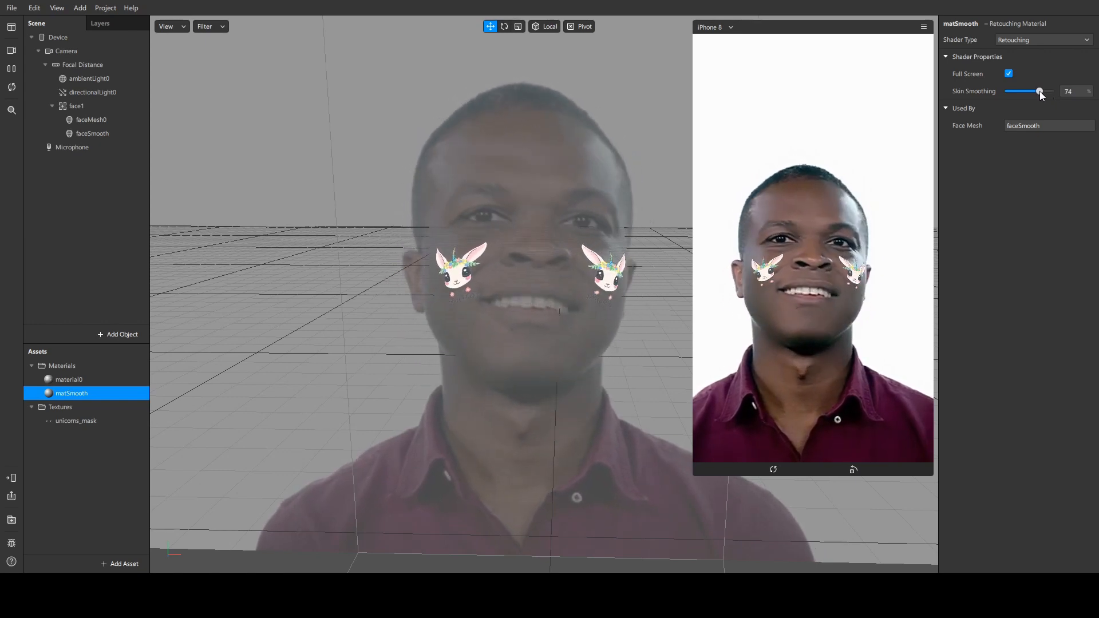
{"action": "left_click_drag", "start_coordinate": [1041, 92], "coordinate": [1043, 91]}
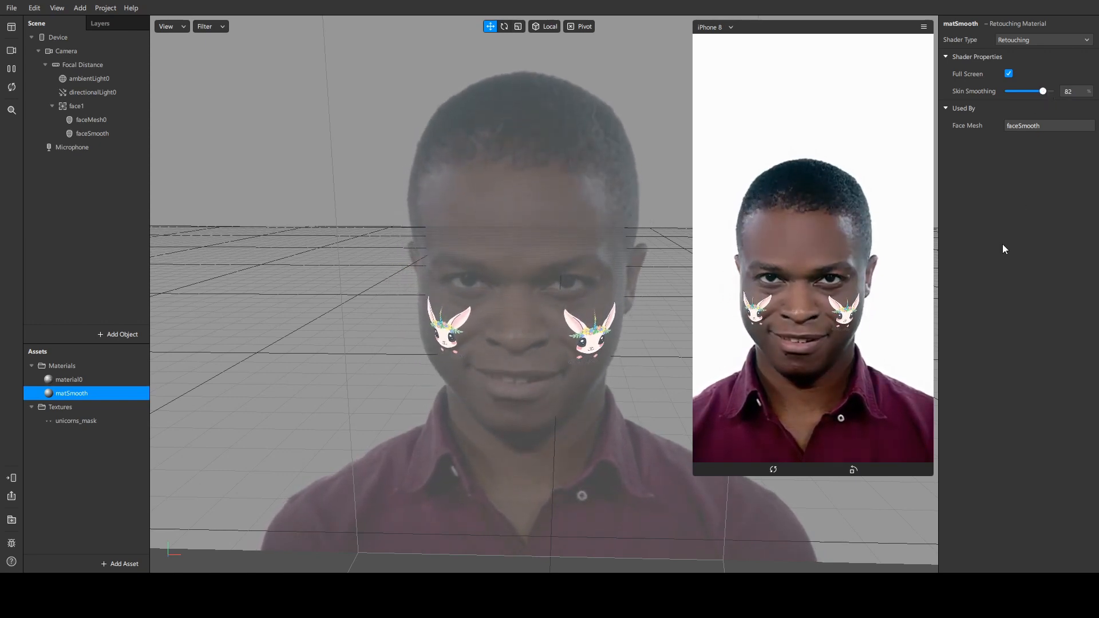